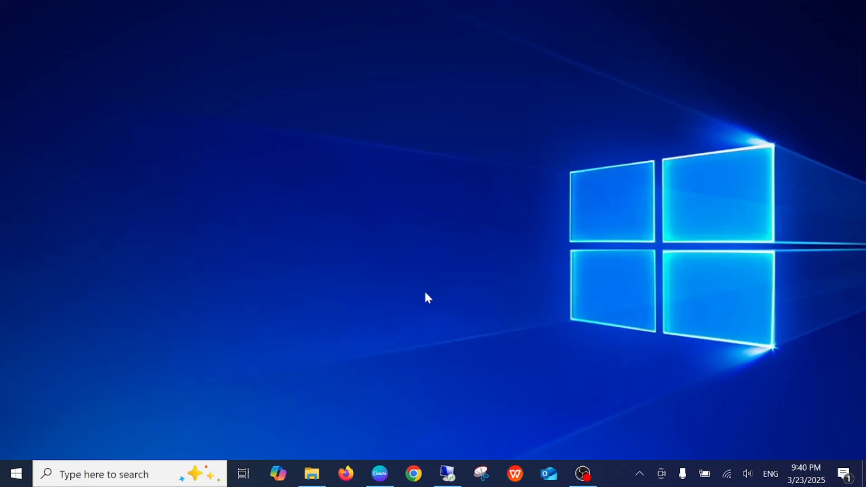
{"action": "mouse_move", "coordinate": [500, 330]}
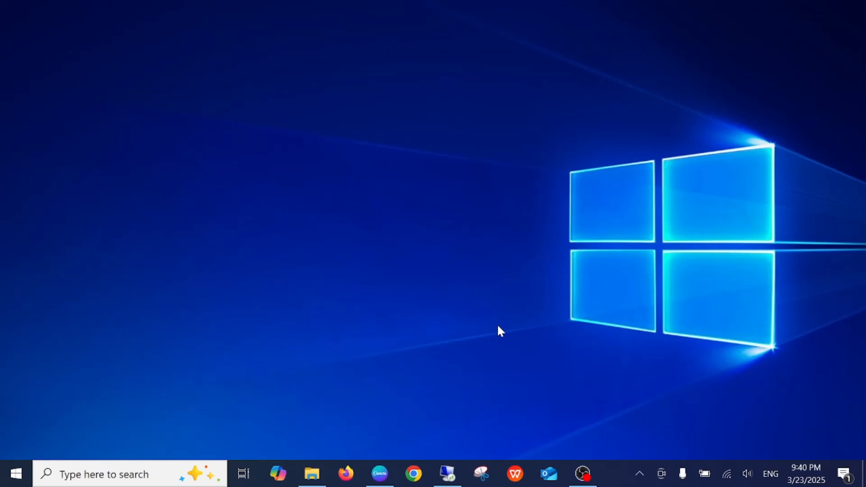
{"action": "mouse_move", "coordinate": [474, 331]}
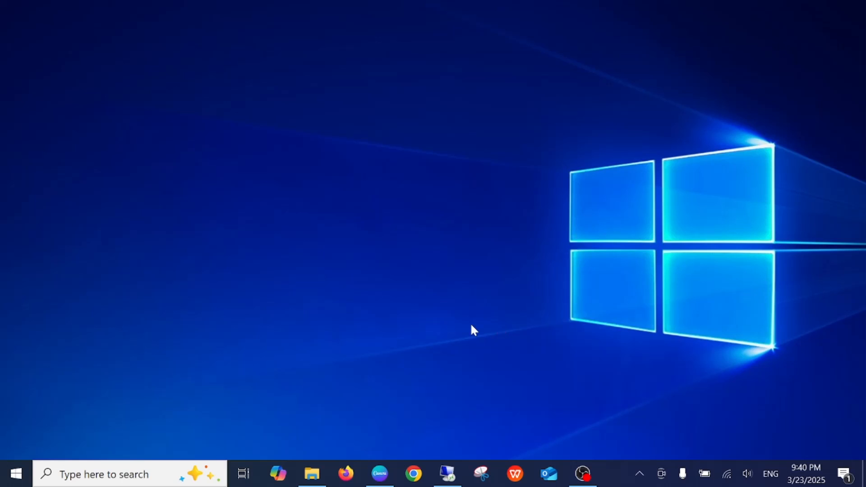
{"action": "mouse_move", "coordinate": [399, 302]}
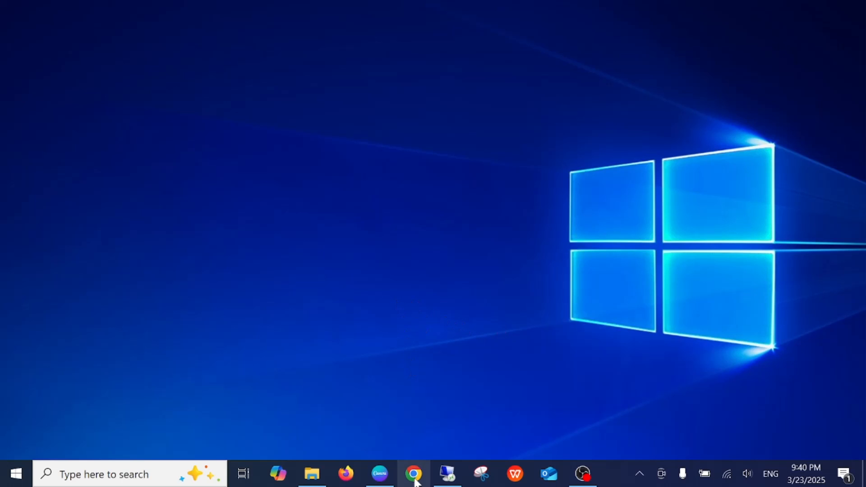
Launch Chrome and search Google for 'vmware workstation download'.
{"action": "left_click", "coordinate": [413, 474]}
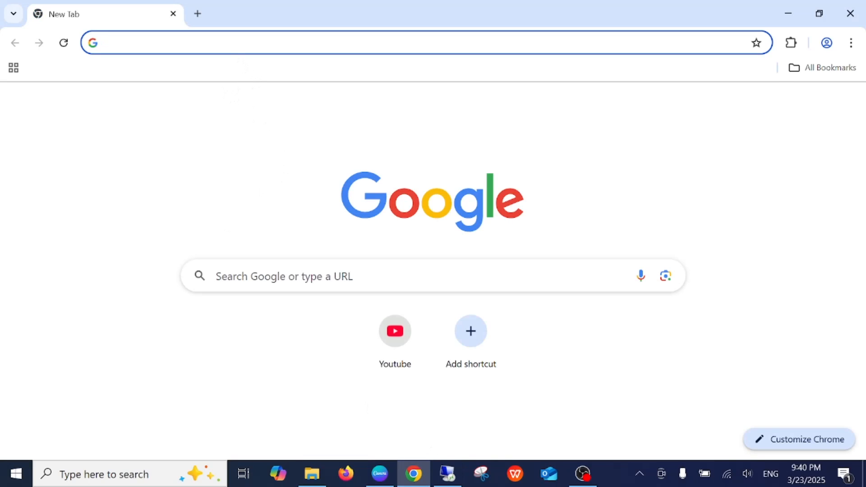
{"action": "left_click", "coordinate": [387, 43]}
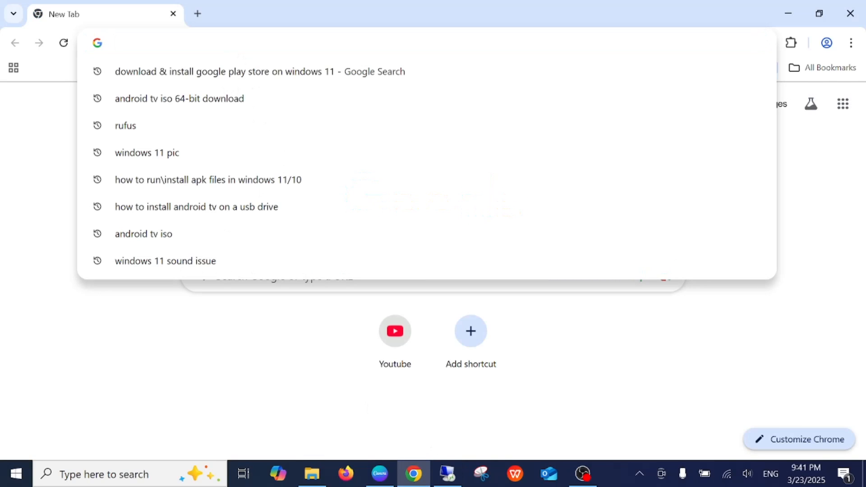
{"action": "type", "text": "vmware workstation"}
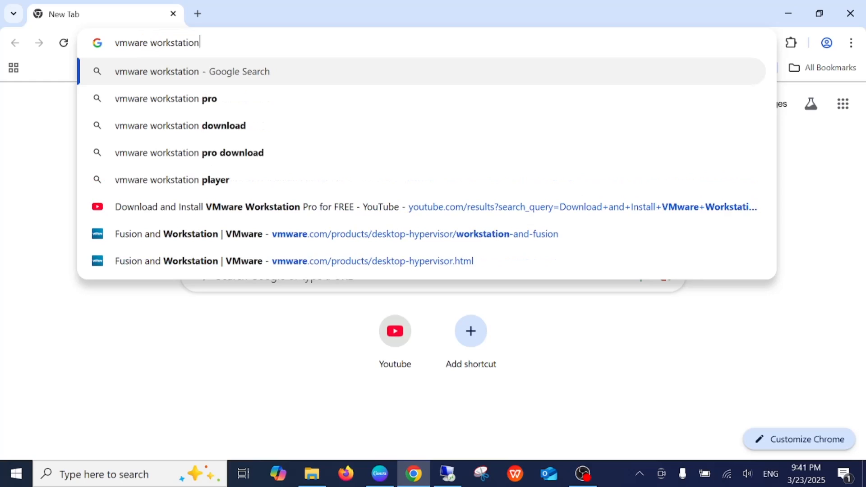
{"action": "mouse_move", "coordinate": [253, 95]}
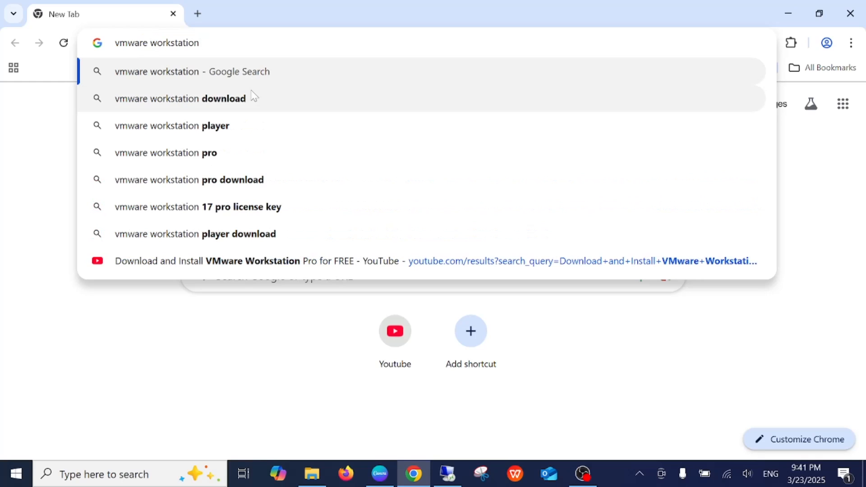
{"action": "left_click", "coordinate": [180, 98]}
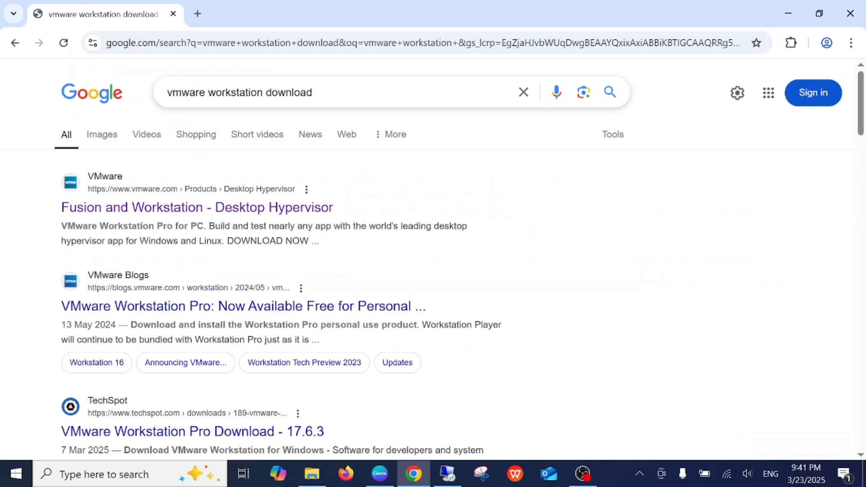
{"action": "mouse_move", "coordinate": [109, 216]}
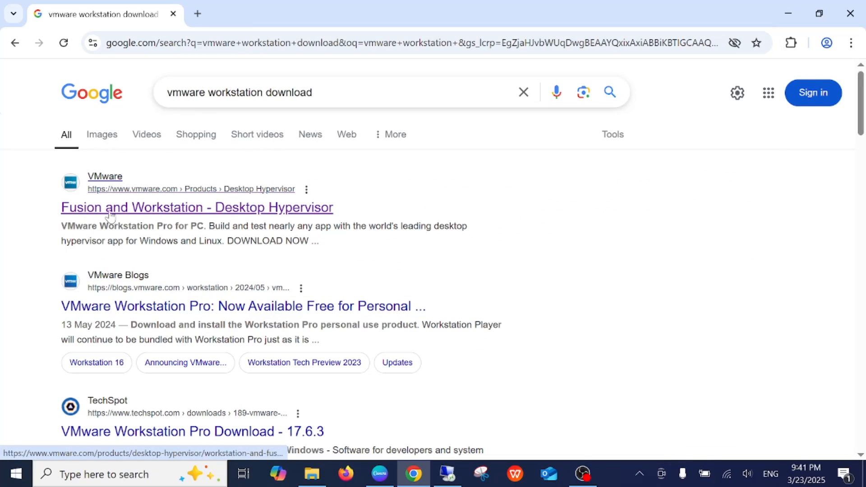
{"action": "mouse_move", "coordinate": [259, 215]}
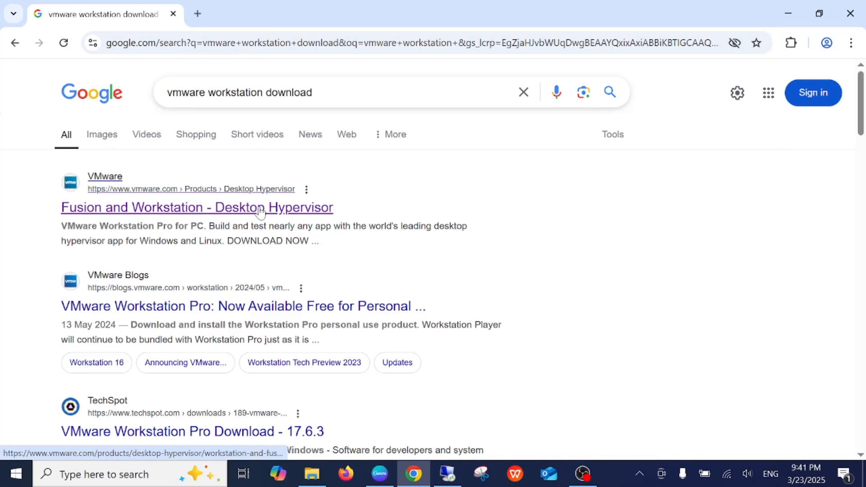
Follow the Fusion and Workstation result and its download link to Broadcom's sign-in page.
{"action": "left_click", "coordinate": [197, 207]}
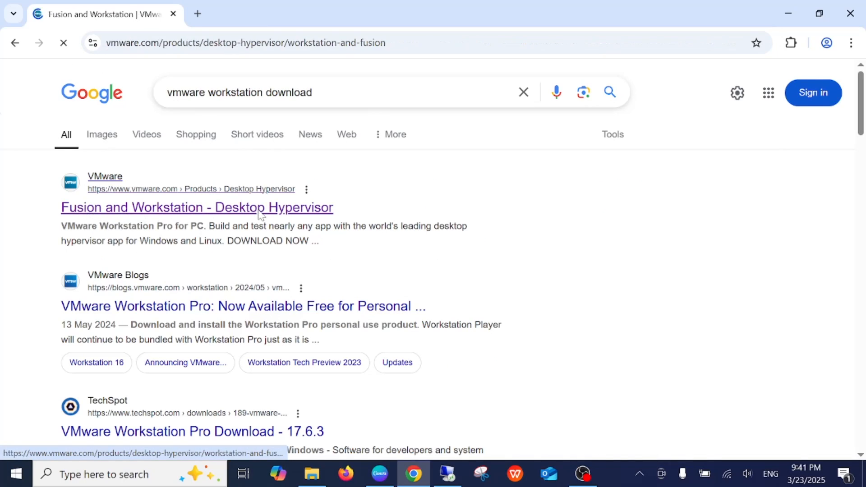
{"action": "left_click", "coordinate": [196, 207]}
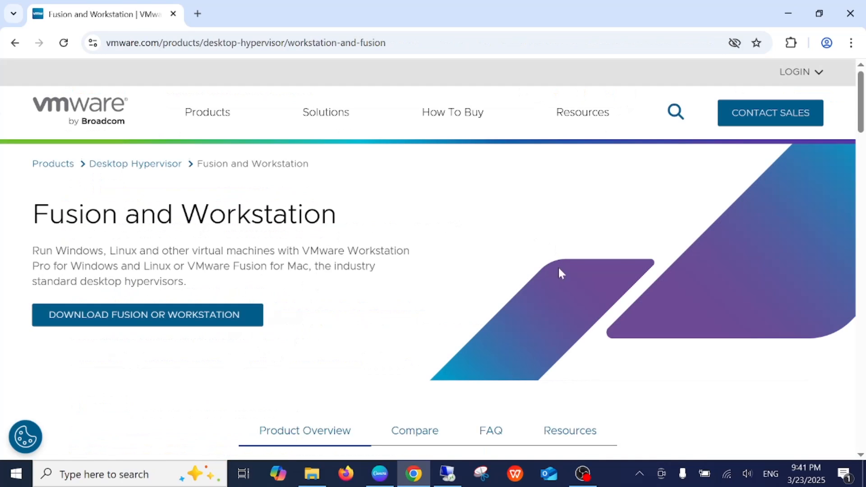
{"action": "left_click", "coordinate": [794, 72]}
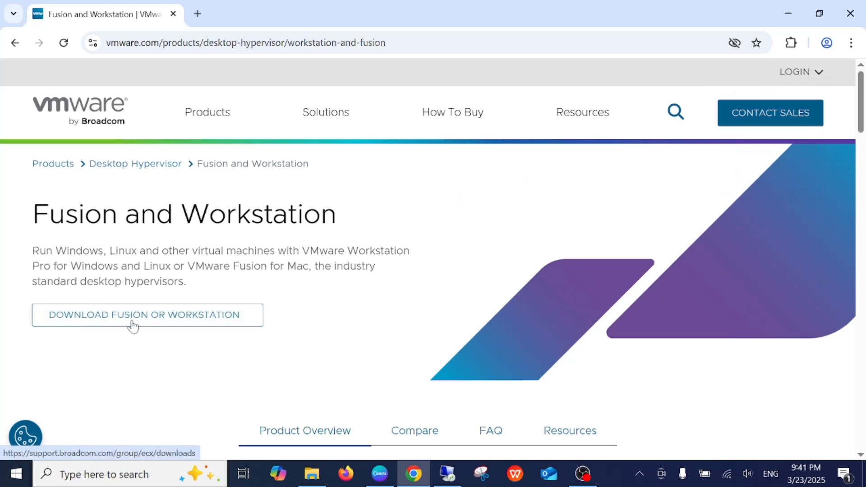
{"action": "left_click", "coordinate": [147, 315]}
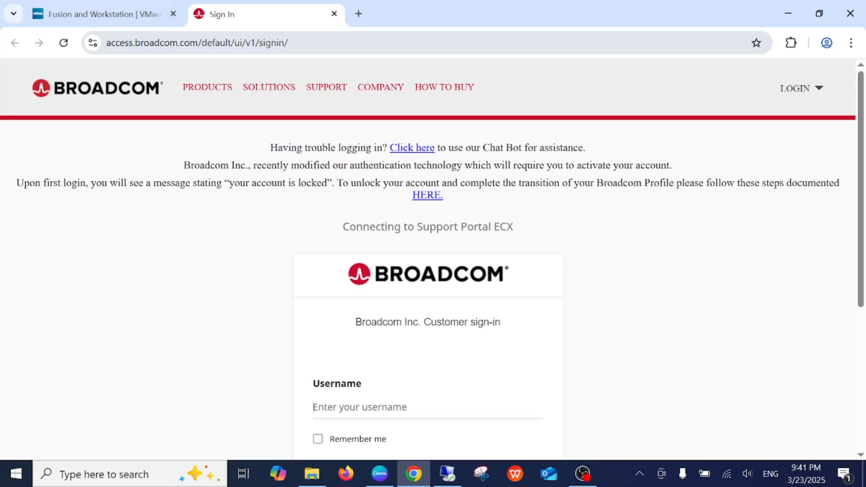
{"action": "mouse_move", "coordinate": [796, 89]}
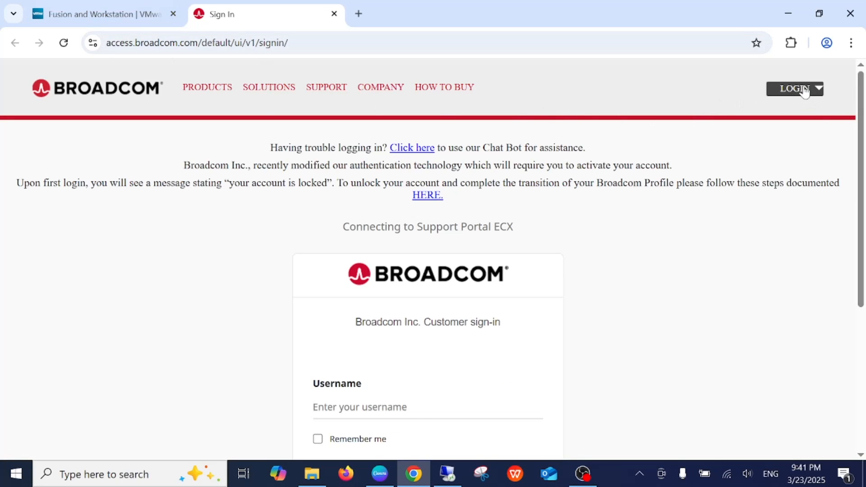
Begin Broadcom account registration, entering the email and captcha text 'ERGE' and submitting.
{"action": "left_click", "coordinate": [794, 88]}
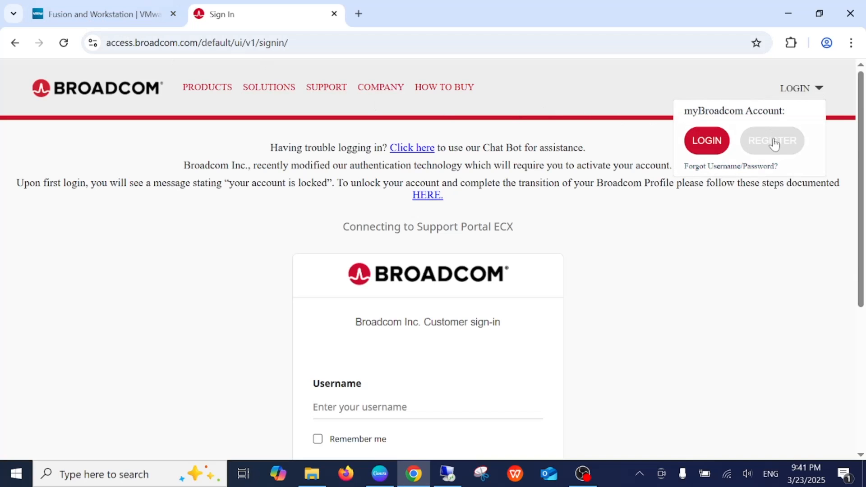
{"action": "left_click", "coordinate": [770, 141]}
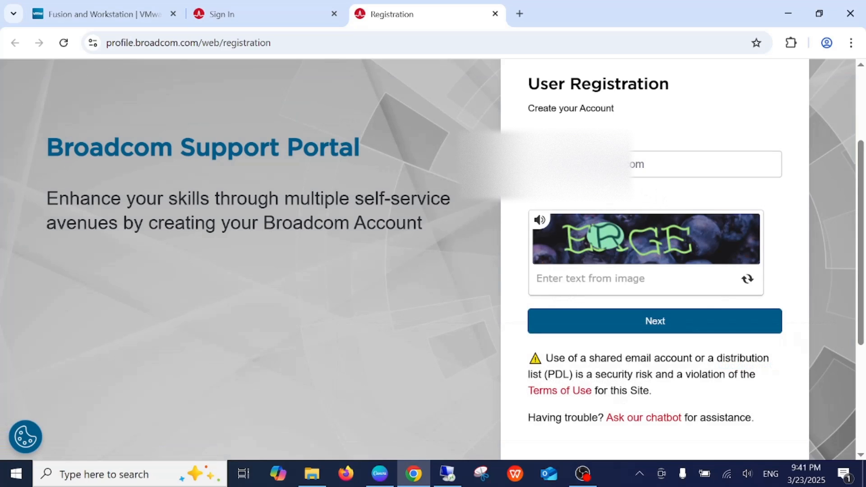
{"action": "left_click", "coordinate": [702, 164]}
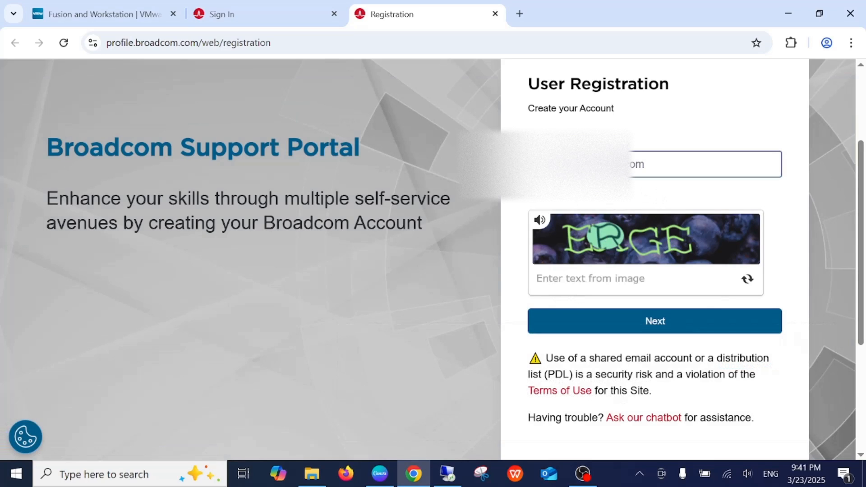
{"action": "type", "text": "ERGE"}
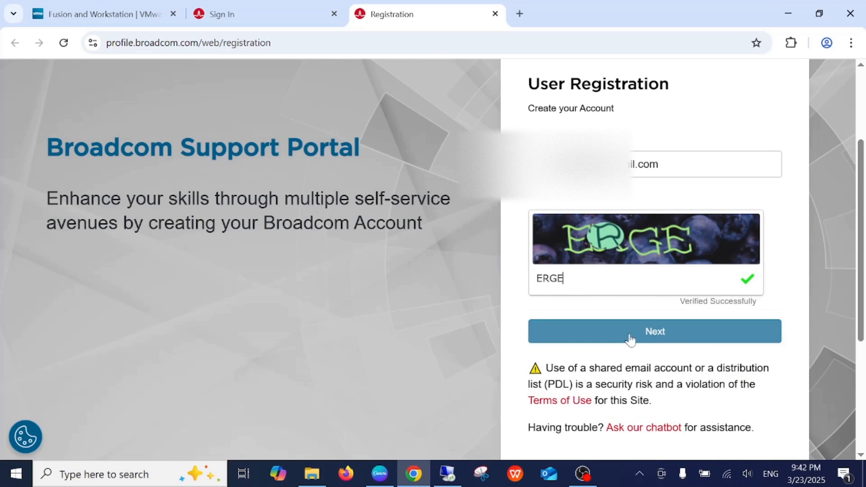
{"action": "left_click", "coordinate": [654, 332]}
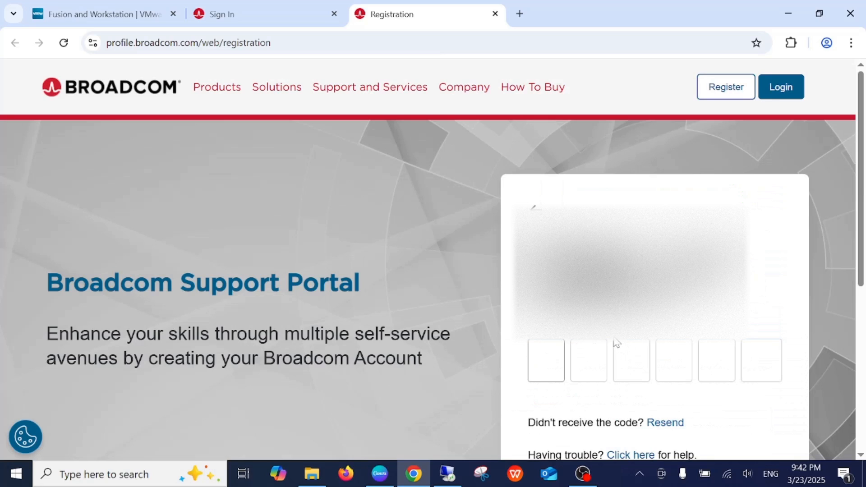
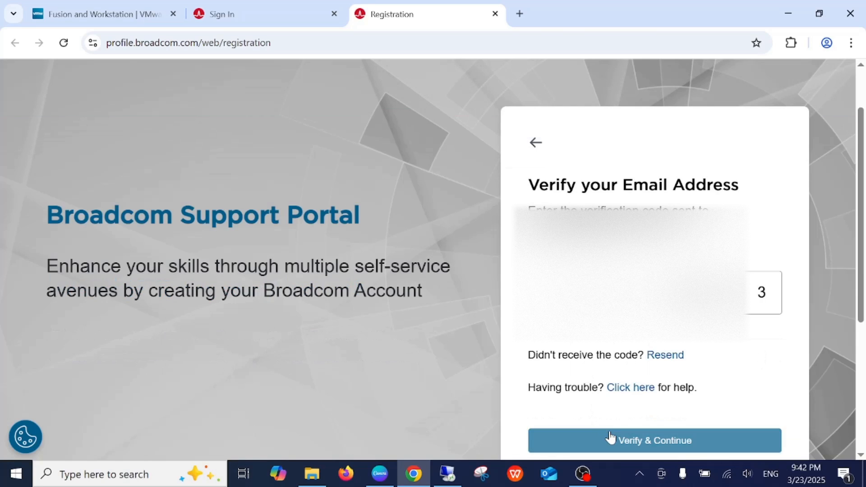
Verify the code, fill in the profile with job title Administrator and a password, create the account and postpone profile building.
{"action": "left_click", "coordinate": [653, 440]}
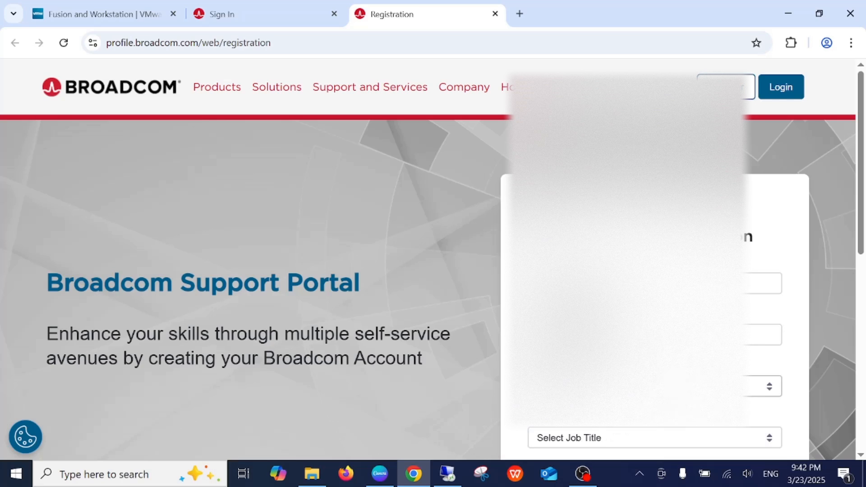
{"action": "left_click", "coordinate": [763, 283]}
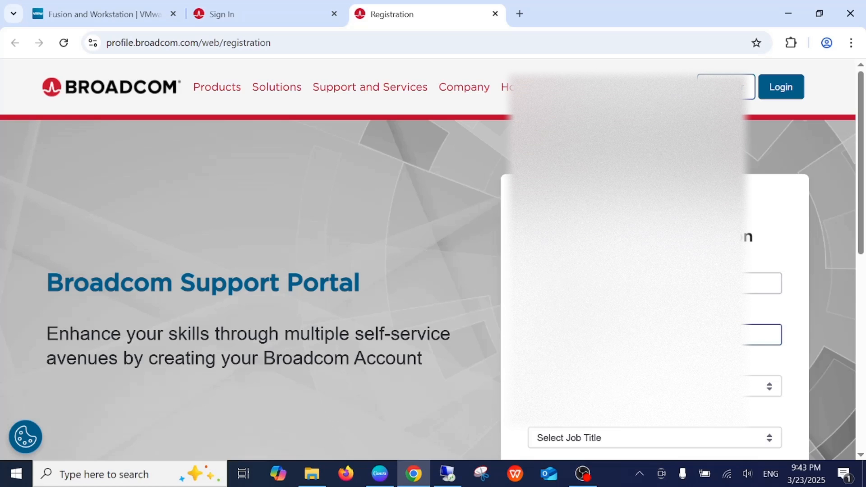
{"action": "scroll", "scroll_direction": "down", "scroll_amount": 3}
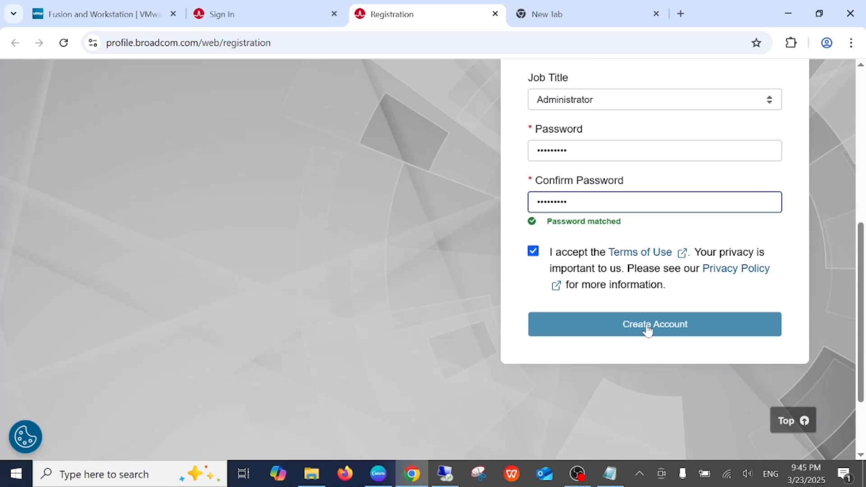
{"action": "left_click", "coordinate": [655, 324]}
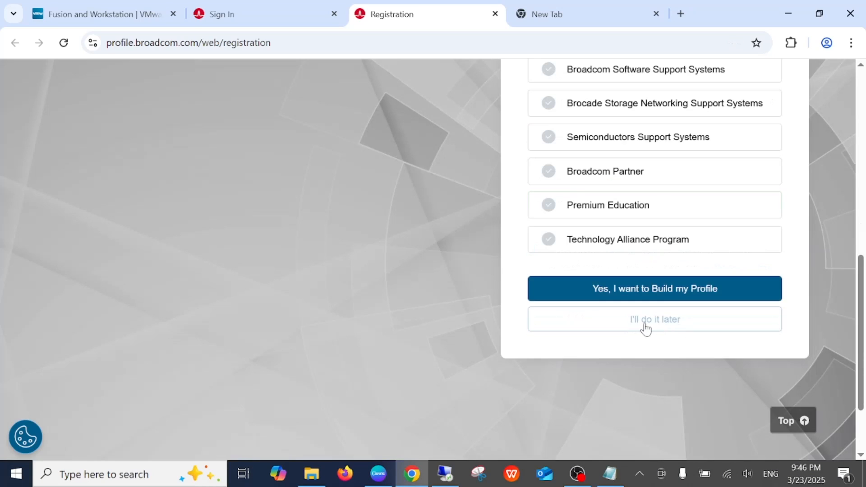
{"action": "left_click", "coordinate": [654, 319]}
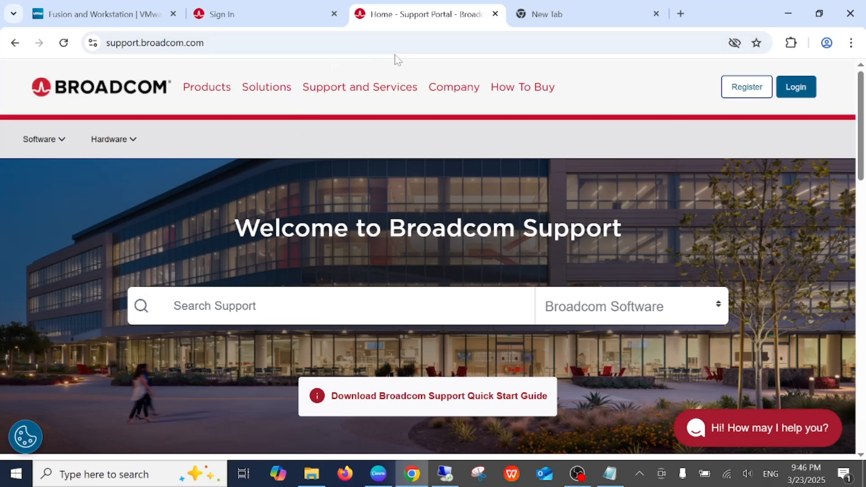
Start portal sign-in and submit the gmail.com username.
{"action": "left_click", "coordinate": [796, 87]}
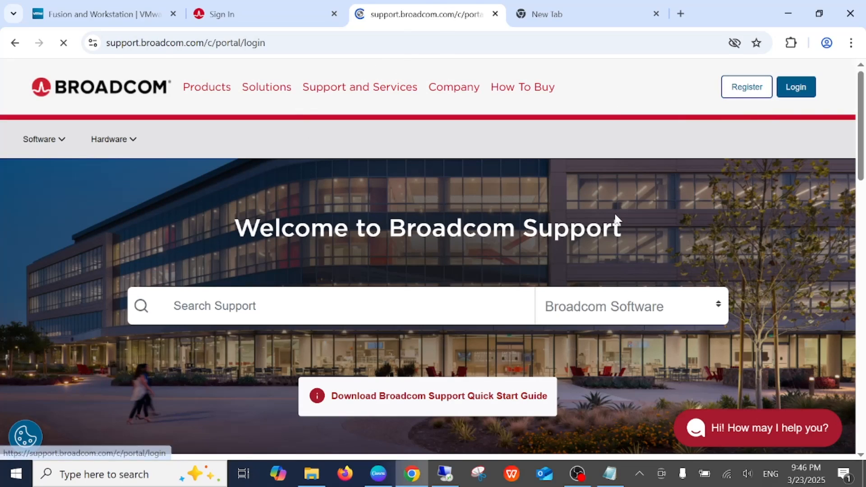
{"action": "left_click", "coordinate": [796, 87]}
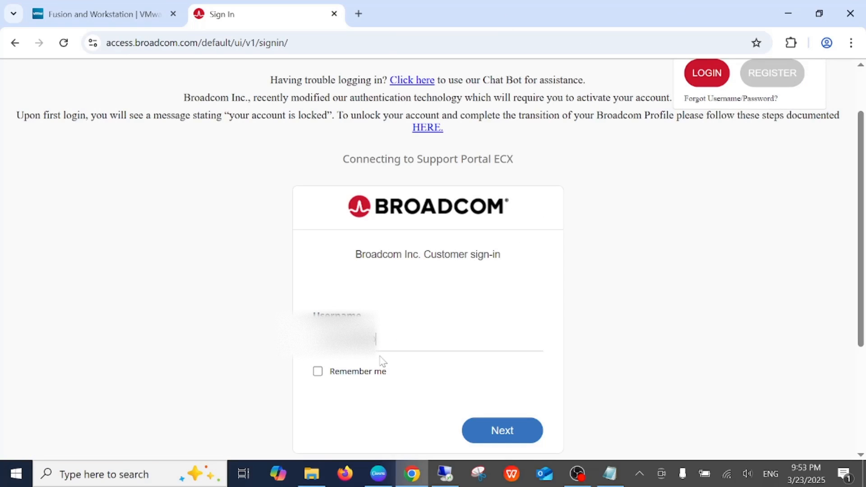
{"action": "type", "text": "gmail.com"}
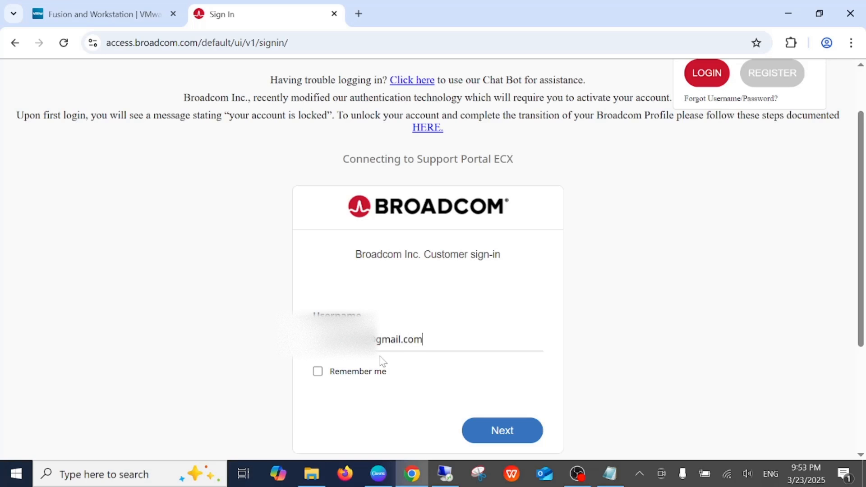
{"action": "left_click", "coordinate": [501, 430]}
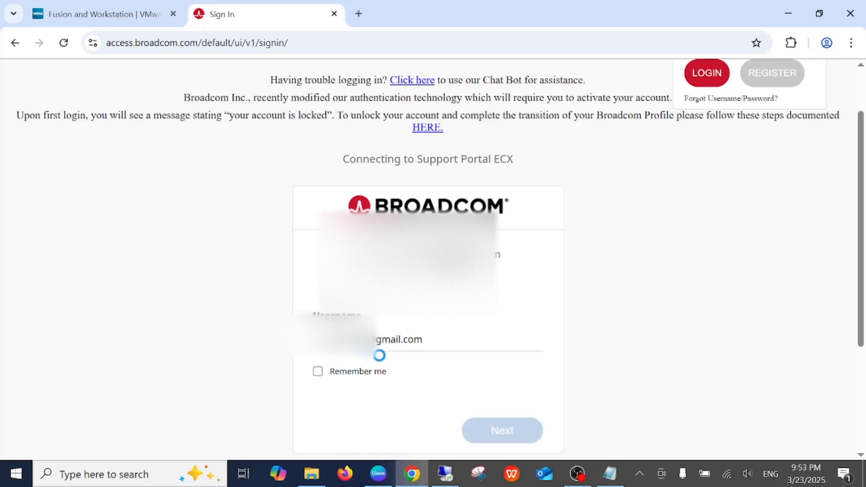
Enter the account password and sign in to reach My Downloads.
{"action": "left_click", "coordinate": [501, 430]}
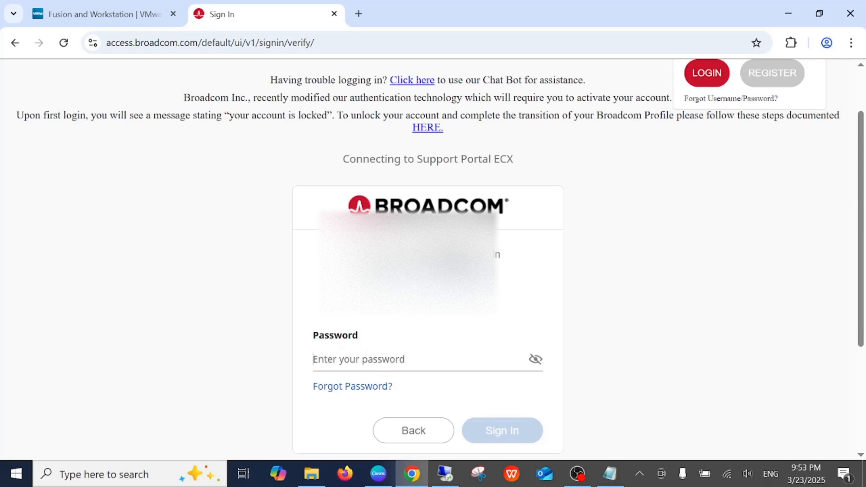
{"action": "type", "text": "••"}
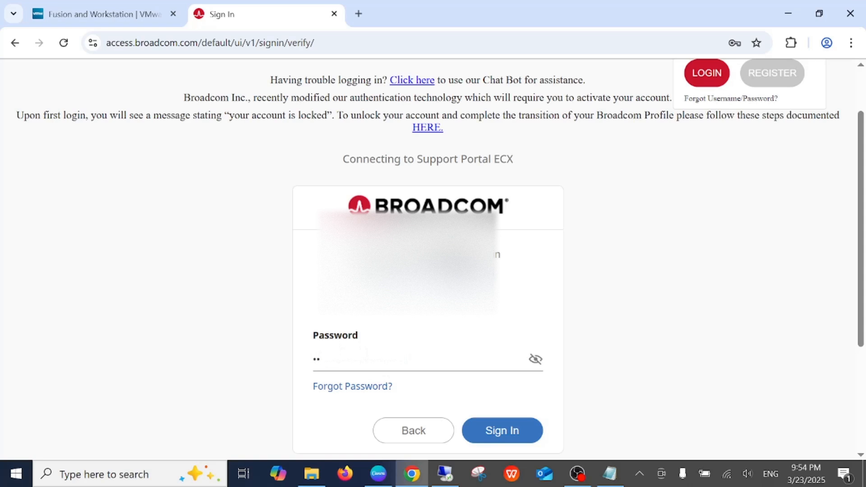
{"action": "type", "text": "password"}
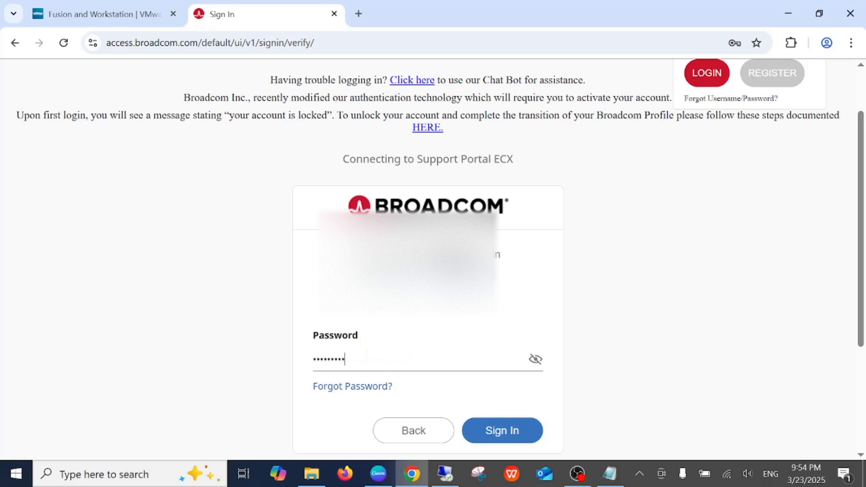
{"action": "left_click", "coordinate": [501, 430]}
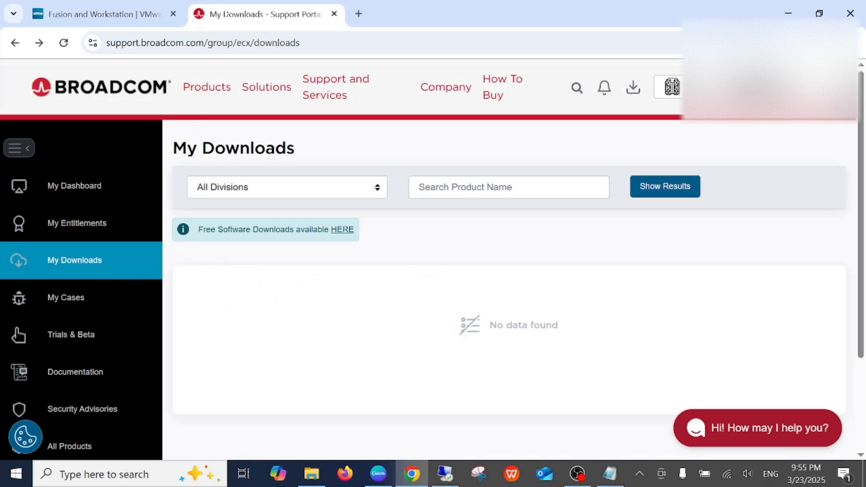
{"action": "mouse_move", "coordinate": [237, 252]}
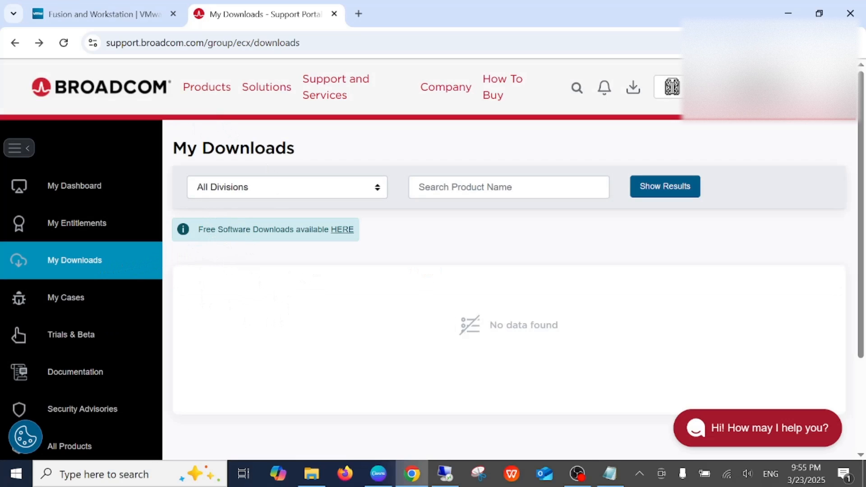
{"action": "mouse_move", "coordinate": [341, 229]}
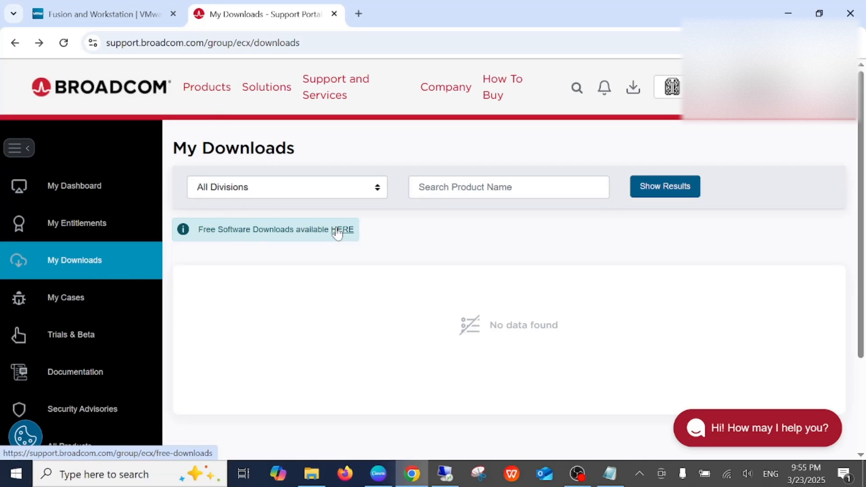
Go from Free Software Downloads to VMware Workstation Pro and expand the 17.0 for Windows releases.
{"action": "left_click", "coordinate": [343, 230]}
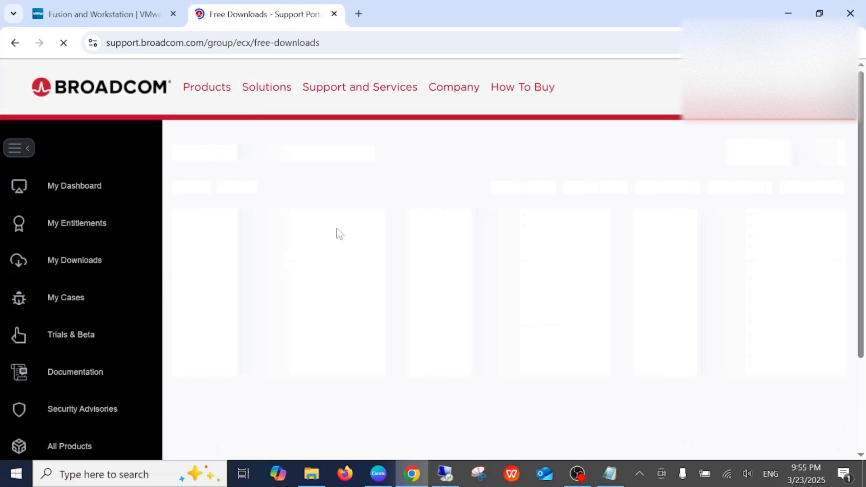
{"action": "mouse_move", "coordinate": [358, 249]}
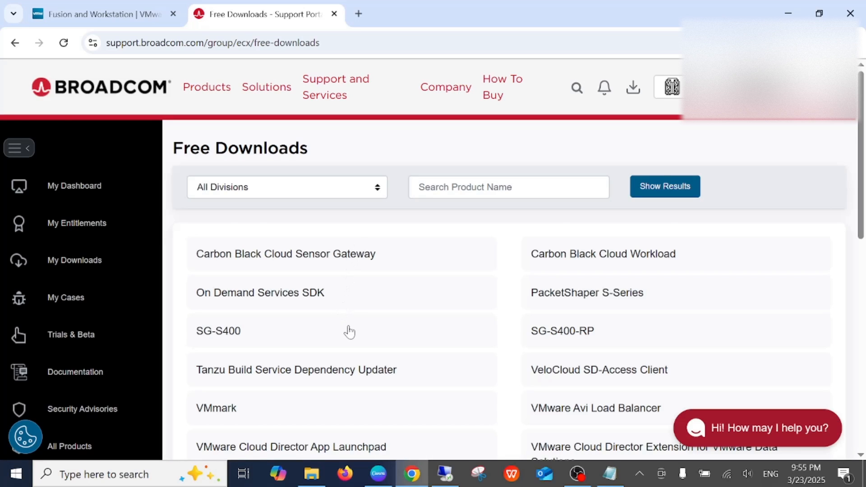
{"action": "scroll", "scroll_direction": "down", "scroll_amount": 3}
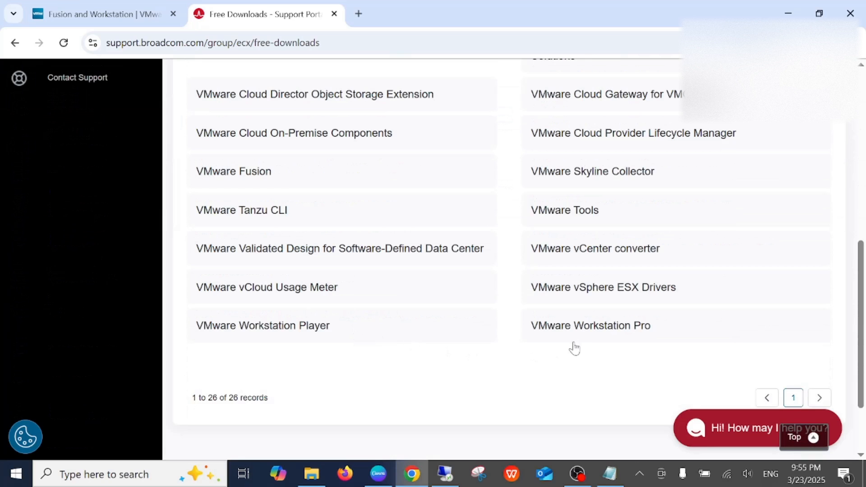
{"action": "left_click", "coordinate": [589, 326]}
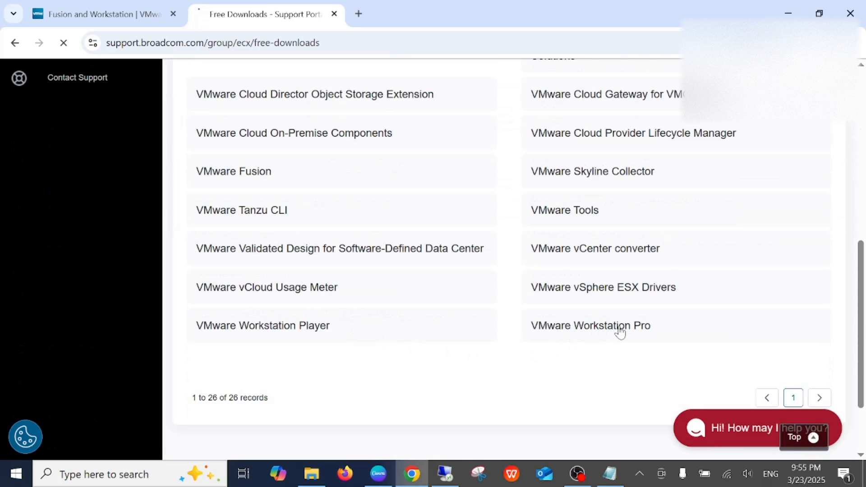
{"action": "left_click", "coordinate": [590, 325]}
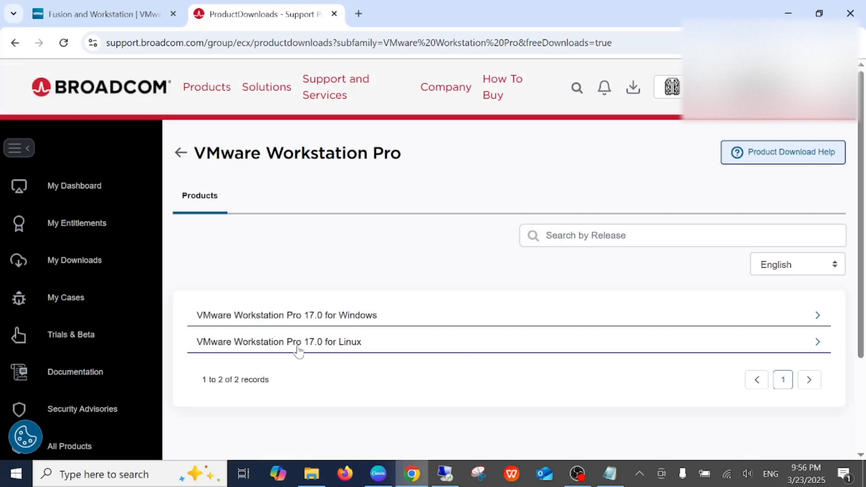
{"action": "mouse_move", "coordinate": [229, 325]}
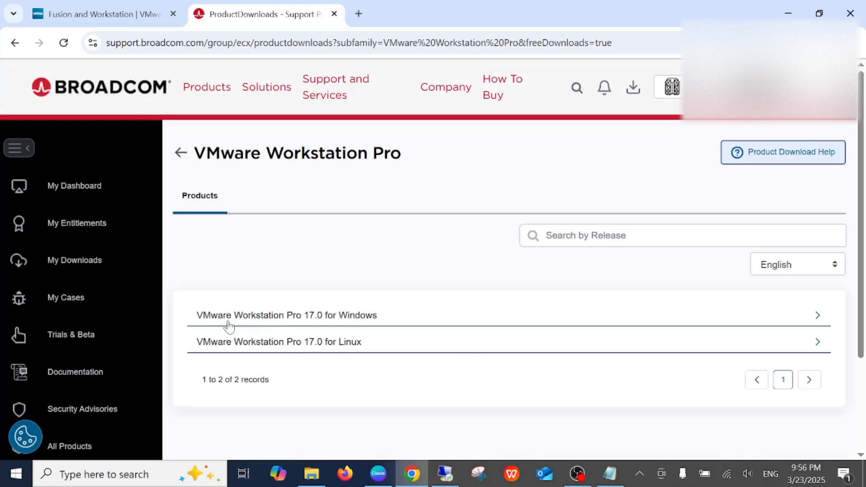
{"action": "mouse_move", "coordinate": [295, 354]}
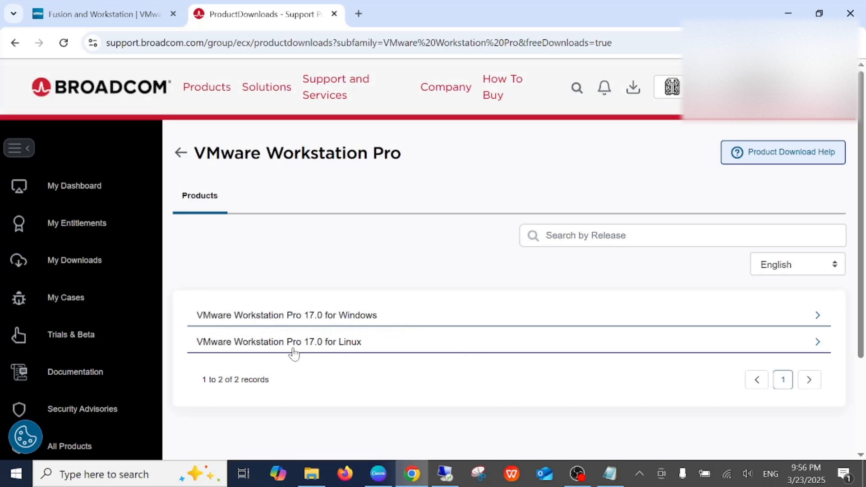
{"action": "scroll", "scroll_direction": "down", "scroll_amount": 3}
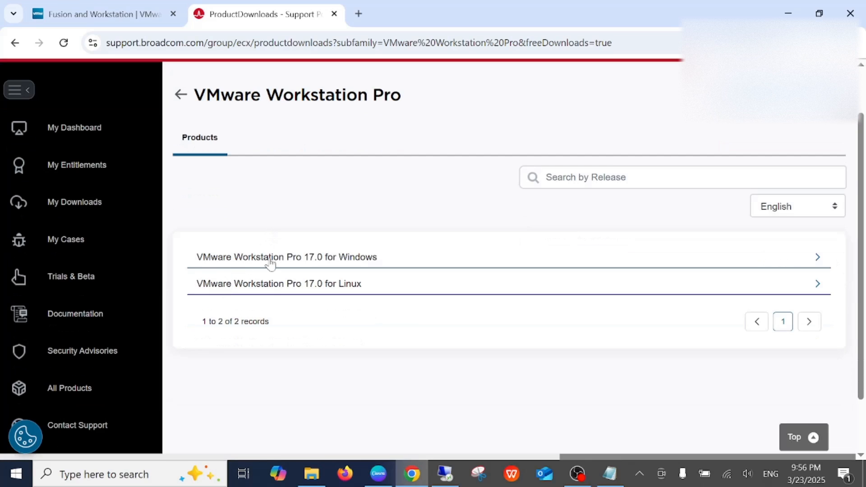
{"action": "mouse_move", "coordinate": [238, 271]}
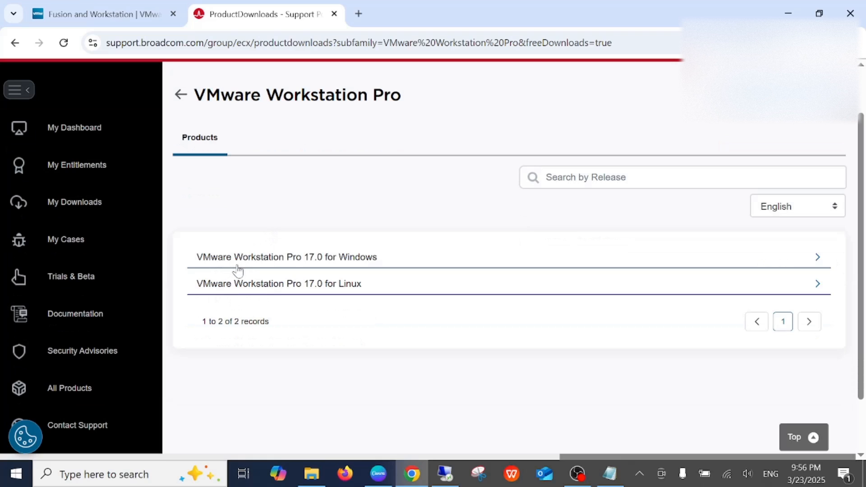
{"action": "mouse_move", "coordinate": [336, 266]}
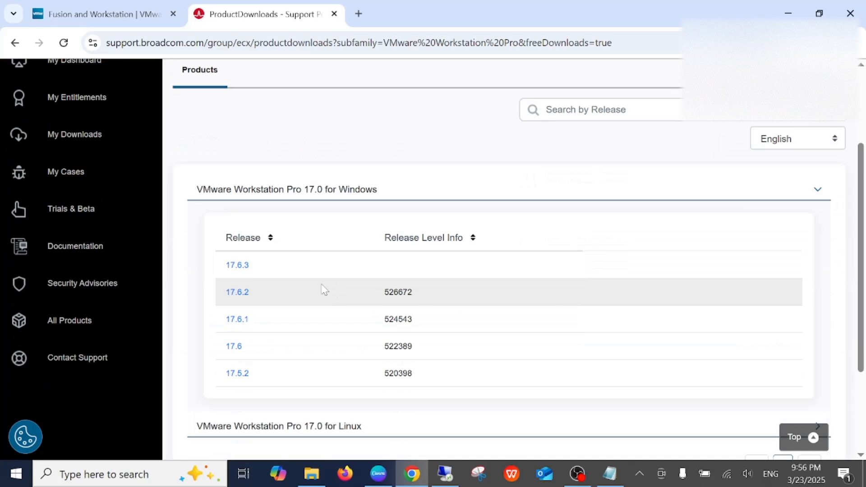
{"action": "mouse_move", "coordinate": [238, 265]}
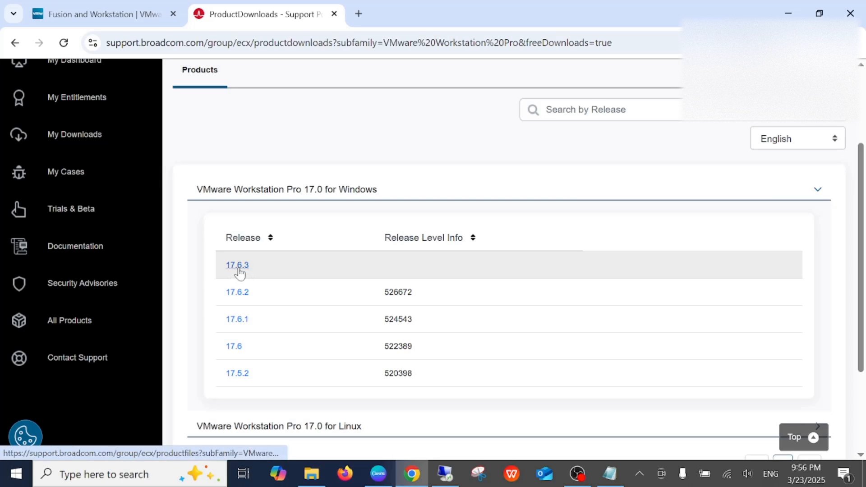
Select release 17.6.3, accept the Terms and Conditions and request the Windows installer download.
{"action": "left_click", "coordinate": [237, 265]}
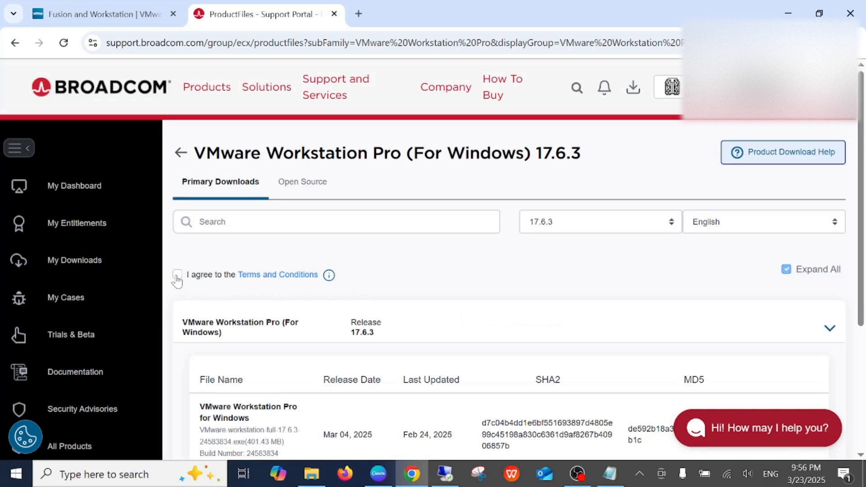
{"action": "left_click", "coordinate": [177, 275]}
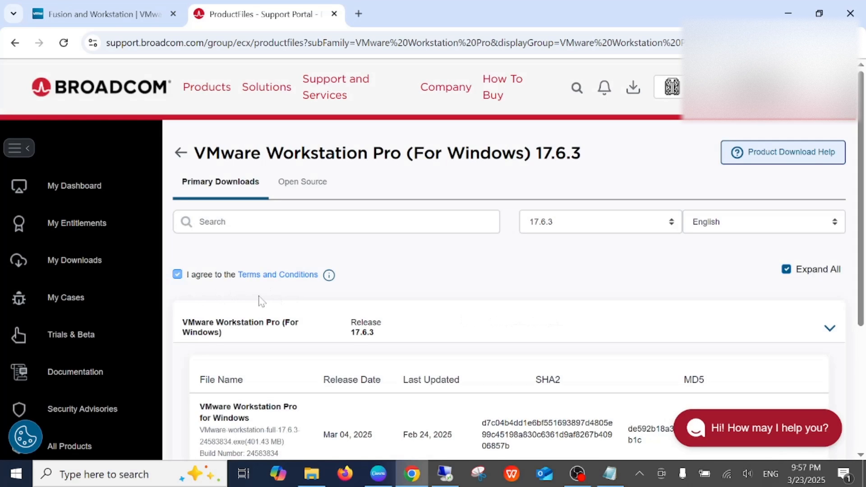
{"action": "scroll", "scroll_direction": "down", "scroll_amount": 3}
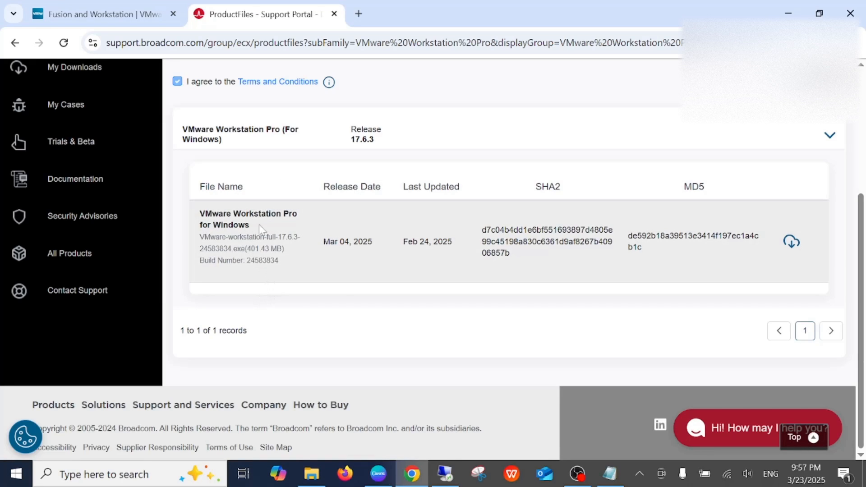
{"action": "mouse_move", "coordinate": [266, 235]}
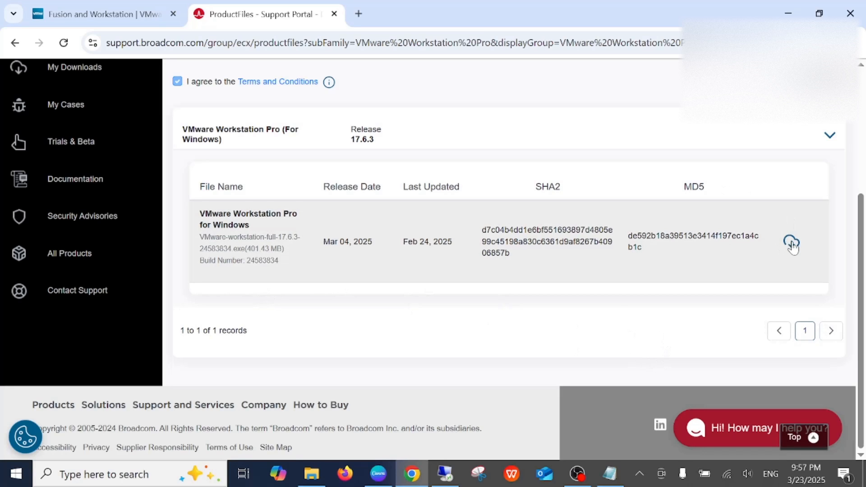
{"action": "left_click", "coordinate": [793, 242]}
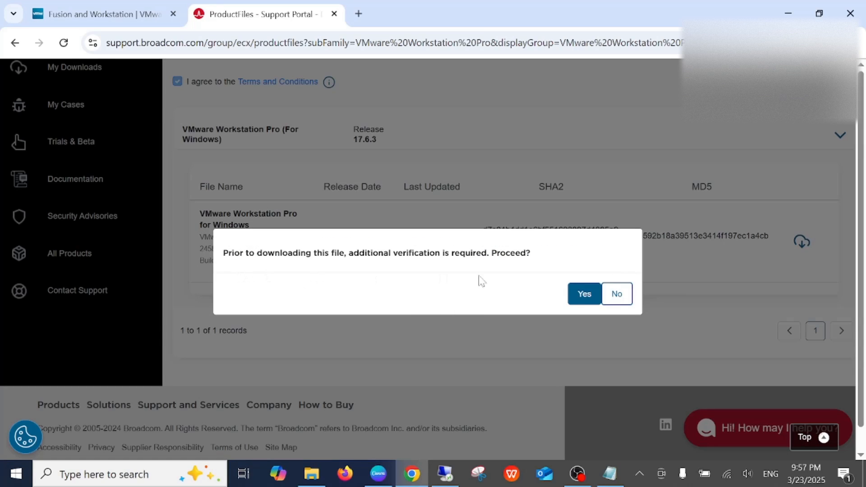
{"action": "mouse_move", "coordinate": [584, 293]}
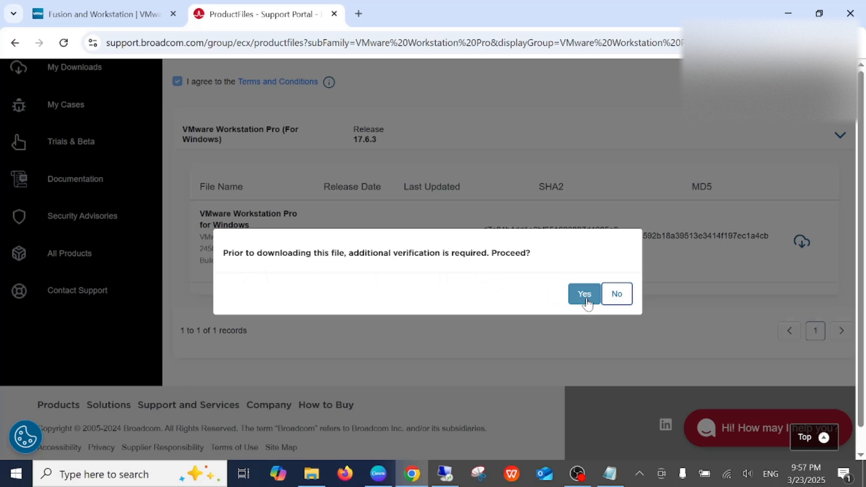
{"action": "left_click", "coordinate": [583, 294]}
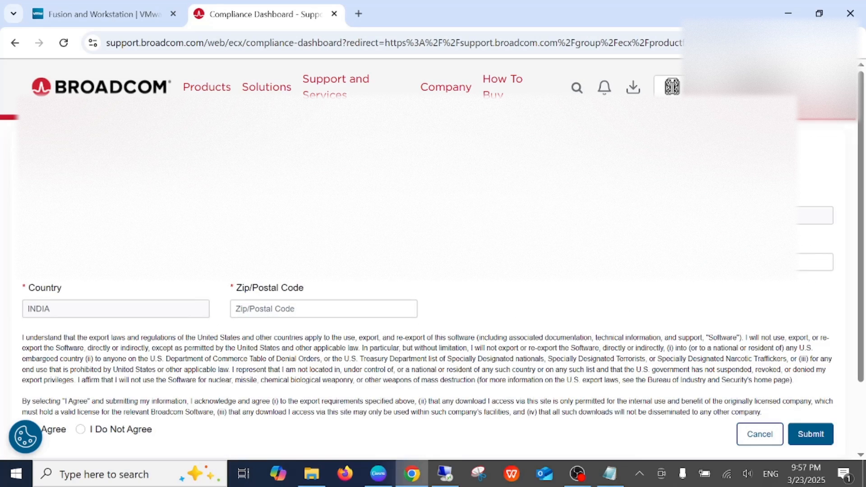
{"action": "type", "text": "110046"}
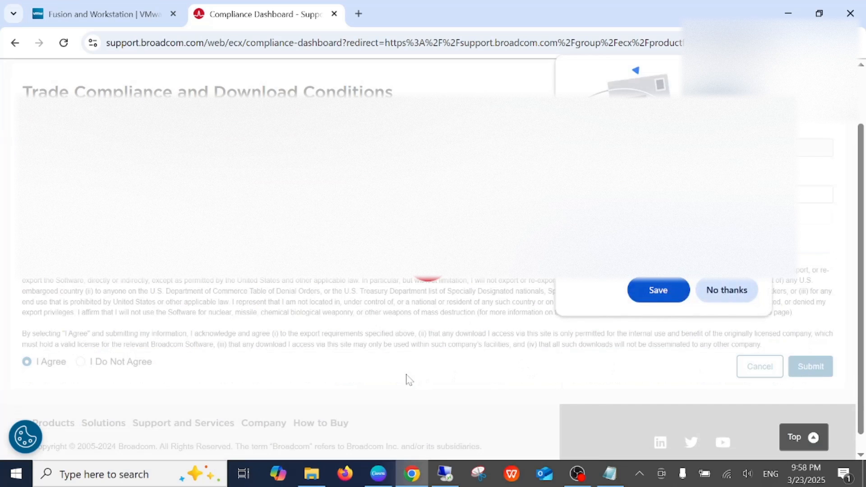
{"action": "left_click", "coordinate": [725, 289]}
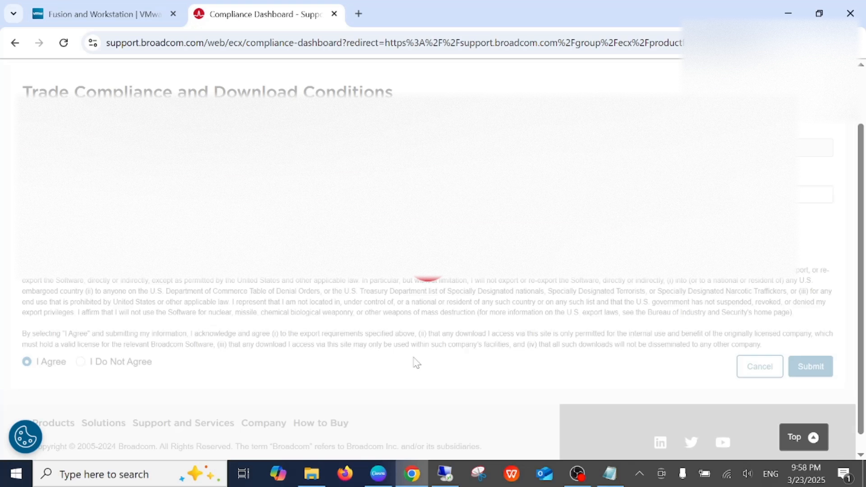
{"action": "left_click", "coordinate": [810, 367]}
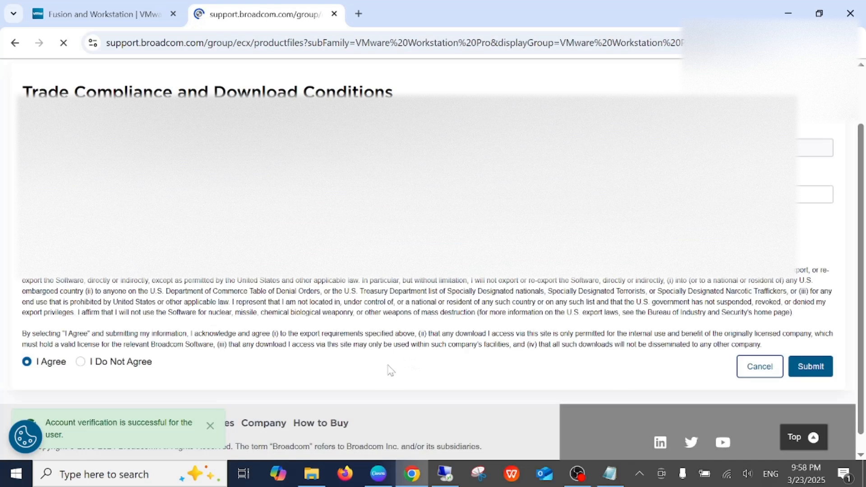
{"action": "left_click", "coordinate": [810, 366]}
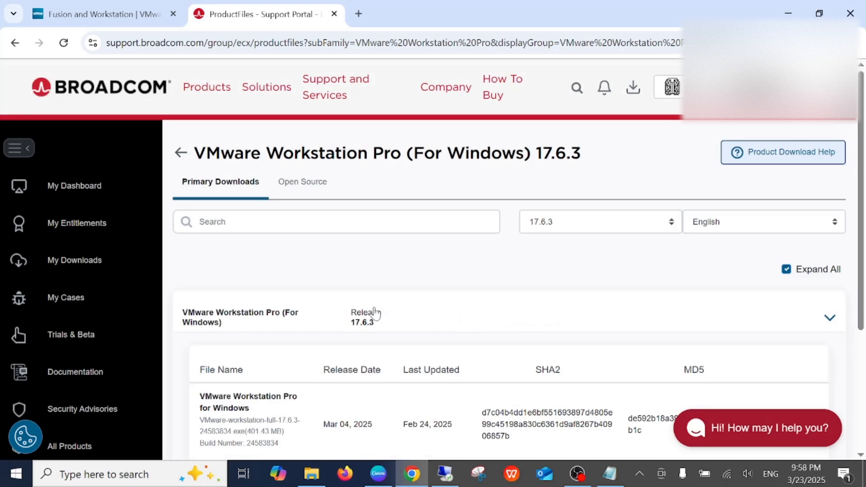
Start downloading the 401 MB Workstation Pro 17.6.3 Windows installer.
{"action": "scroll", "scroll_direction": "down", "scroll_amount": 3}
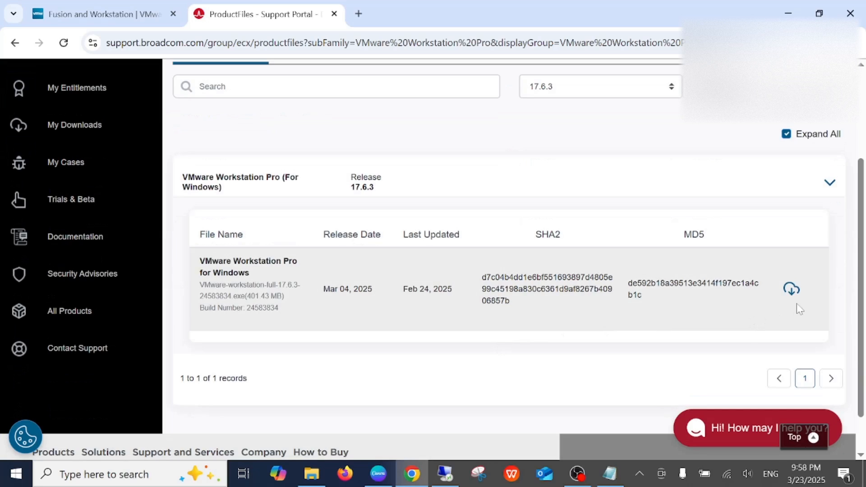
{"action": "left_click", "coordinate": [792, 289]}
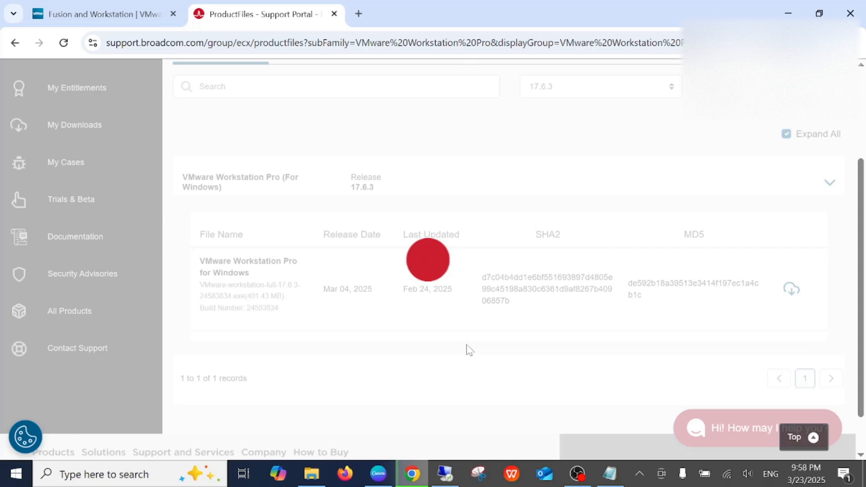
{"action": "left_click", "coordinate": [792, 289]}
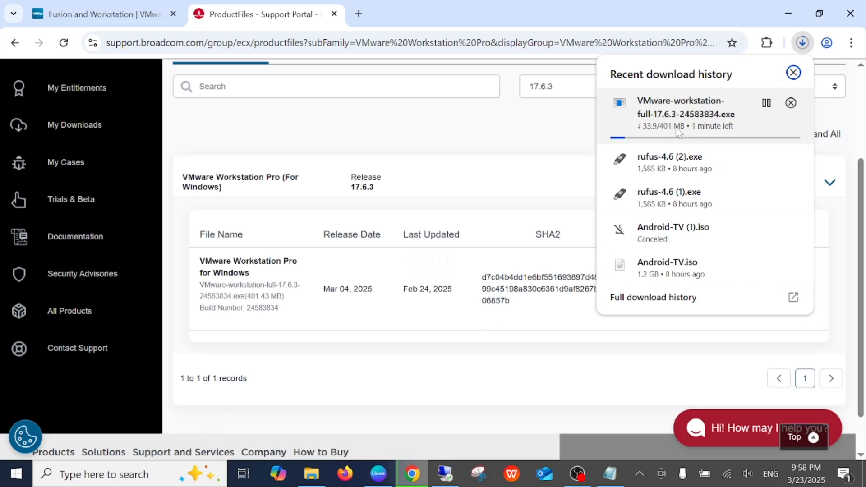
{"action": "mouse_move", "coordinate": [655, 156]}
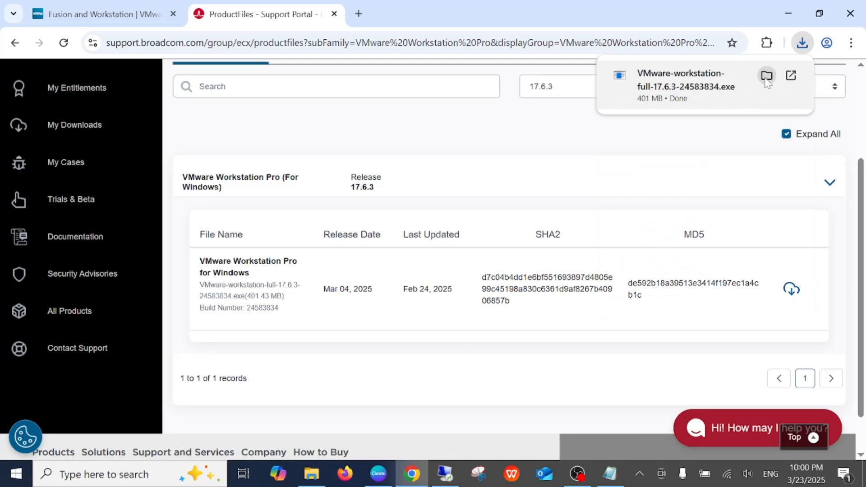
Run VMware-workstation-full-17.6.3-24583834.exe from Downloads and get Chrome out of the way.
{"action": "left_click", "coordinate": [767, 75]}
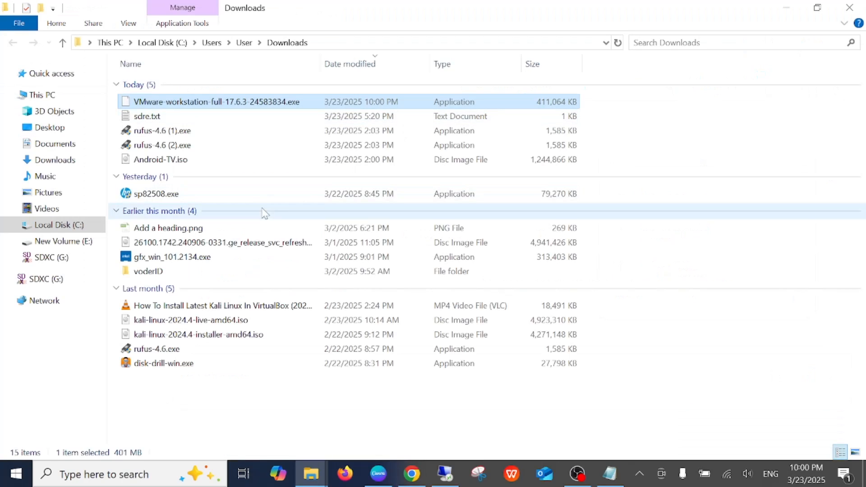
{"action": "mouse_move", "coordinate": [245, 108]}
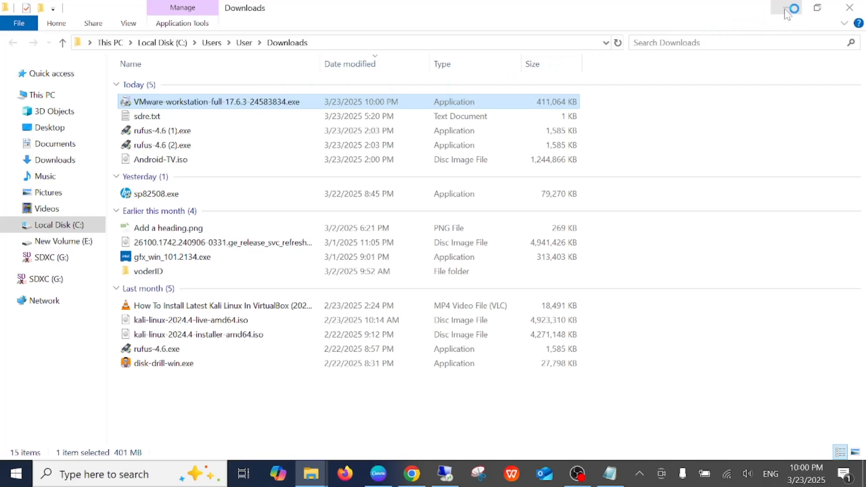
{"action": "mouse_move", "coordinate": [411, 473]}
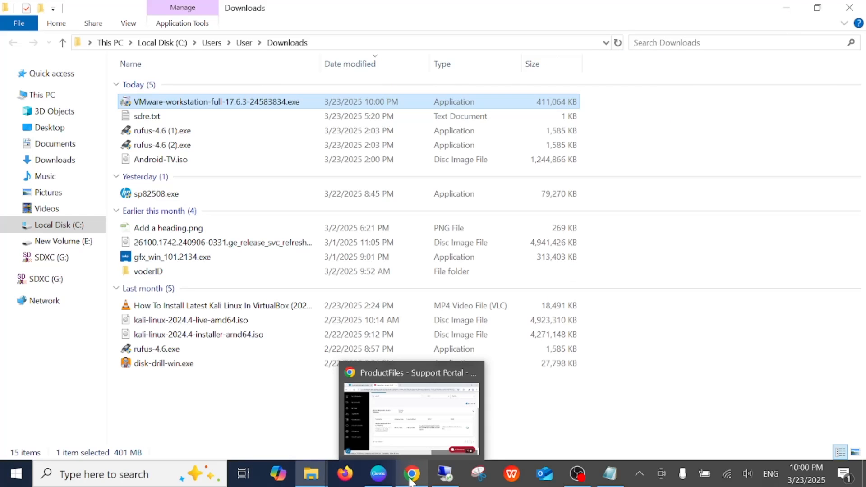
{"action": "left_click", "coordinate": [410, 414]}
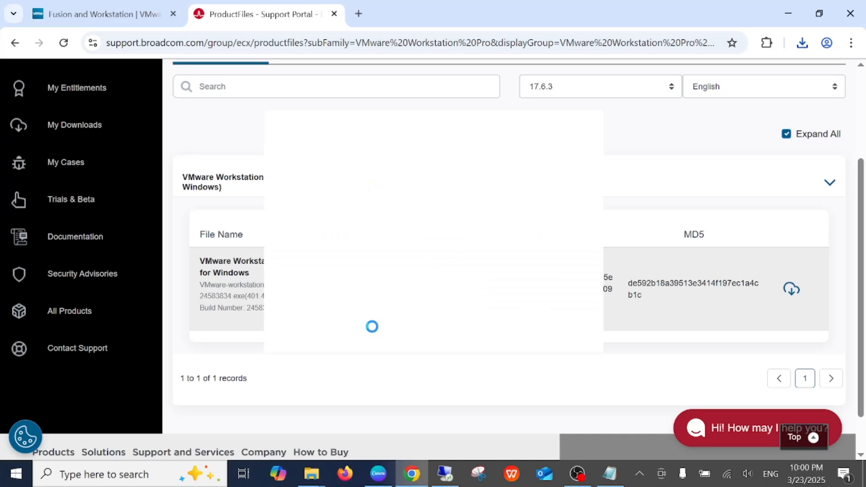
{"action": "left_click", "coordinate": [791, 289]}
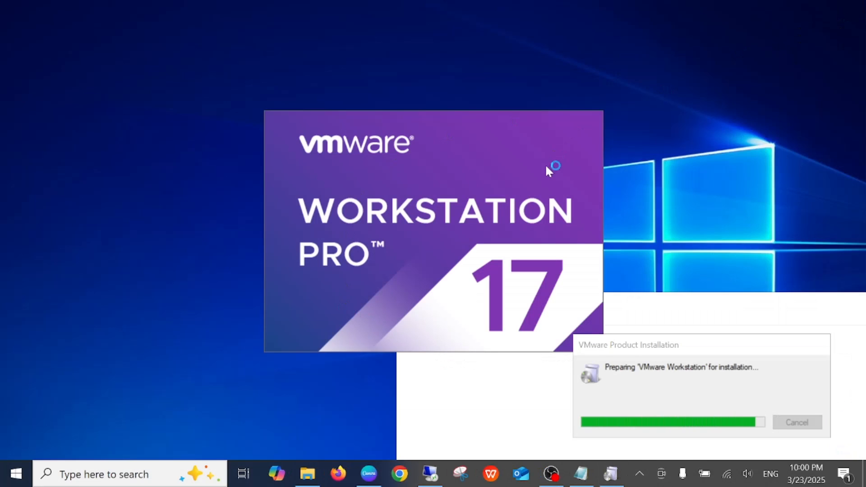
{"action": "mouse_move", "coordinate": [480, 142]}
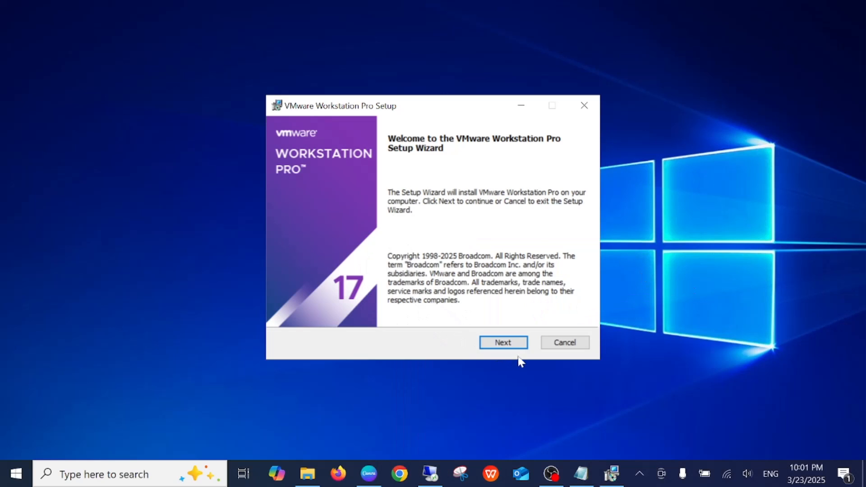
Accept the license agreement and keep the default install location.
{"action": "left_click", "coordinate": [502, 342]}
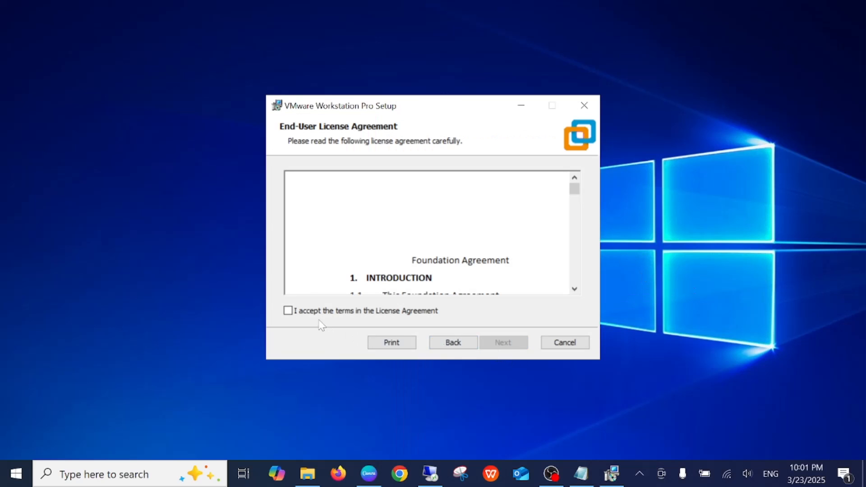
{"action": "left_click", "coordinate": [288, 310]}
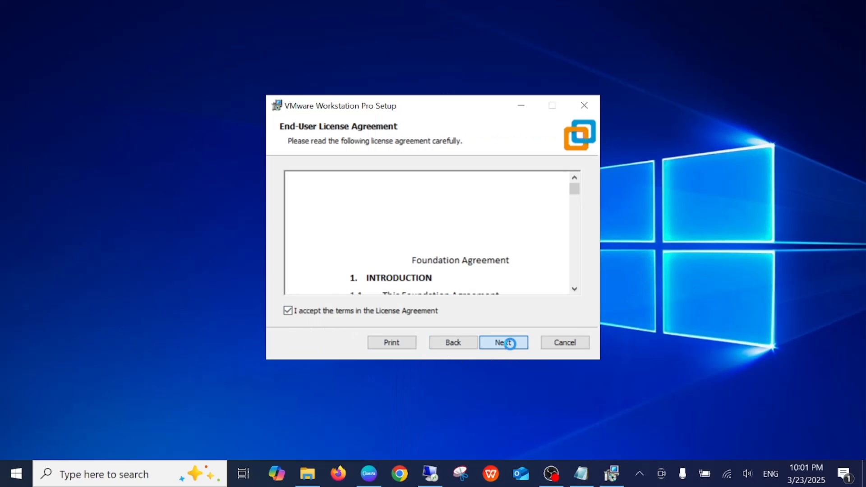
{"action": "left_click", "coordinate": [502, 343]}
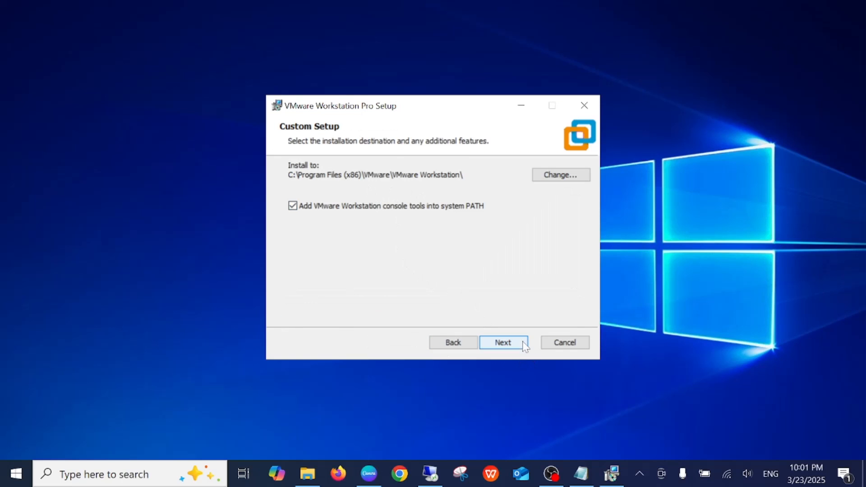
{"action": "left_click", "coordinate": [503, 343]}
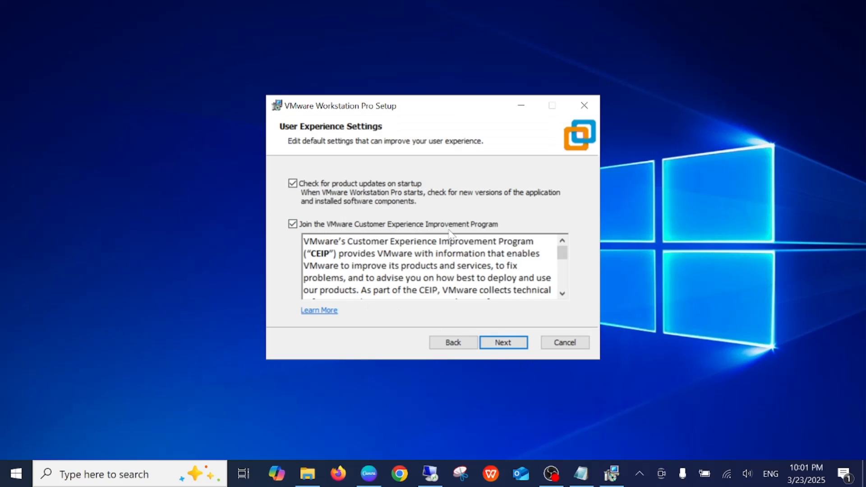
Decline the Customer Experience Improvement Program, keep update checks and shortcuts, and begin installing.
{"action": "left_click", "coordinate": [293, 223]}
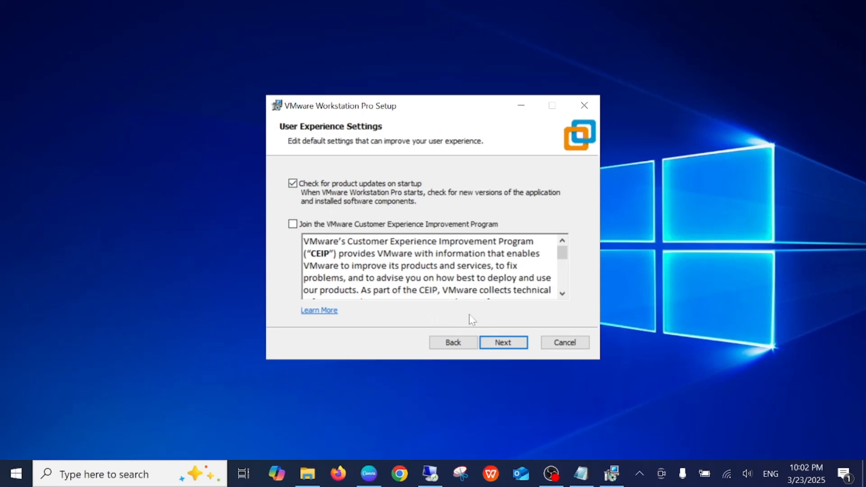
{"action": "left_click", "coordinate": [502, 342]}
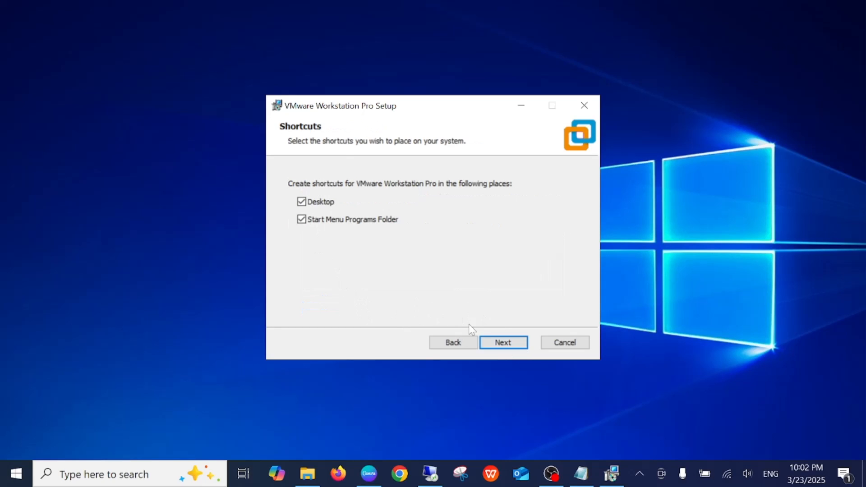
{"action": "left_click", "coordinate": [503, 343]}
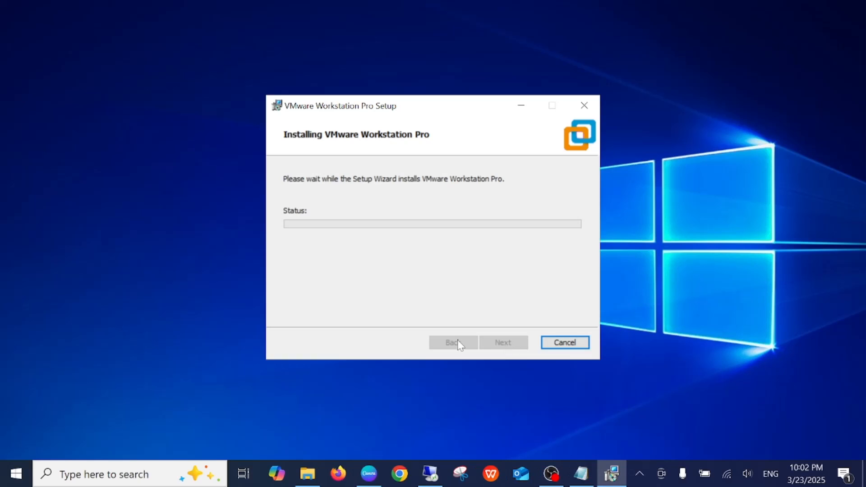
{"action": "mouse_move", "coordinate": [340, 291]}
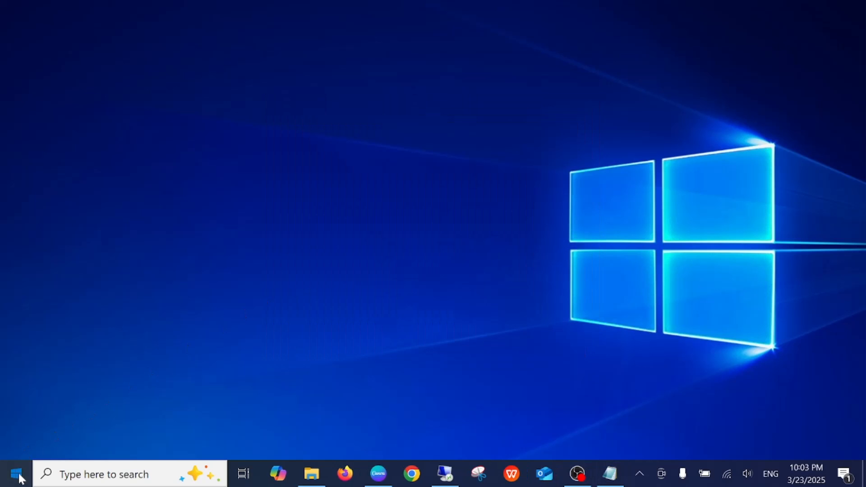
Launch the newly installed VMware Workstation from the Start menu.
{"action": "left_click", "coordinate": [14, 473]}
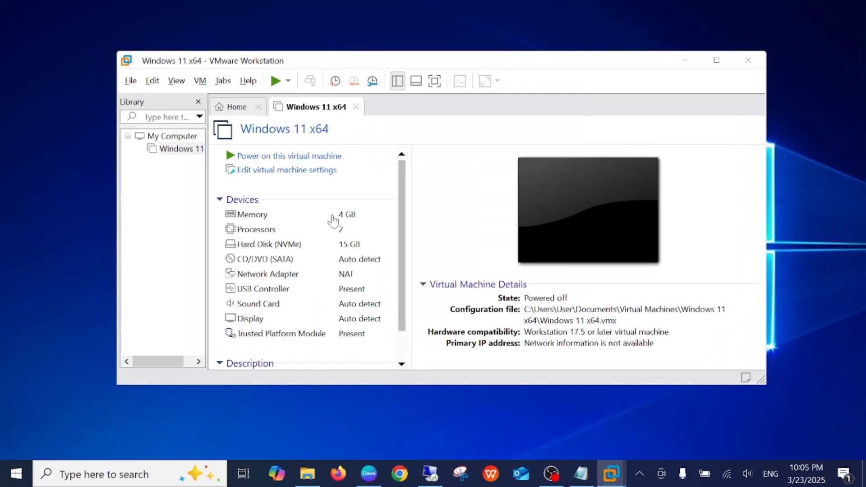
{"action": "mouse_move", "coordinate": [272, 137]}
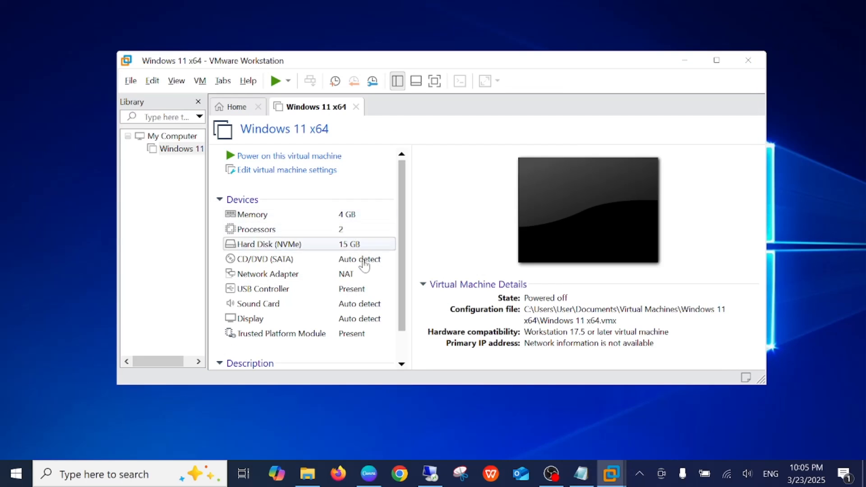
Scroll the Windows 11 x64 VM's Devices pane to review processors, NVMe disk, NAT networking and TPM.
{"action": "scroll", "scroll_direction": "down", "scroll_amount": 3}
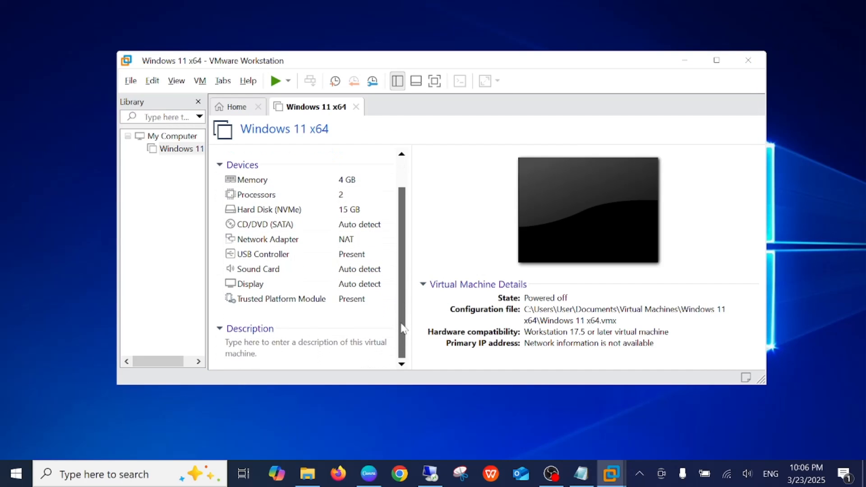
{"action": "scroll", "scroll_direction": "up", "scroll_amount": 3}
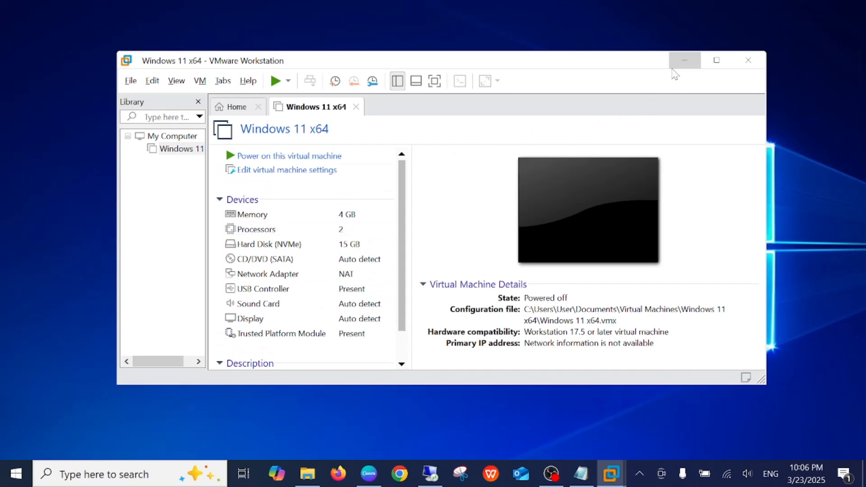
{"action": "mouse_move", "coordinate": [623, 38]}
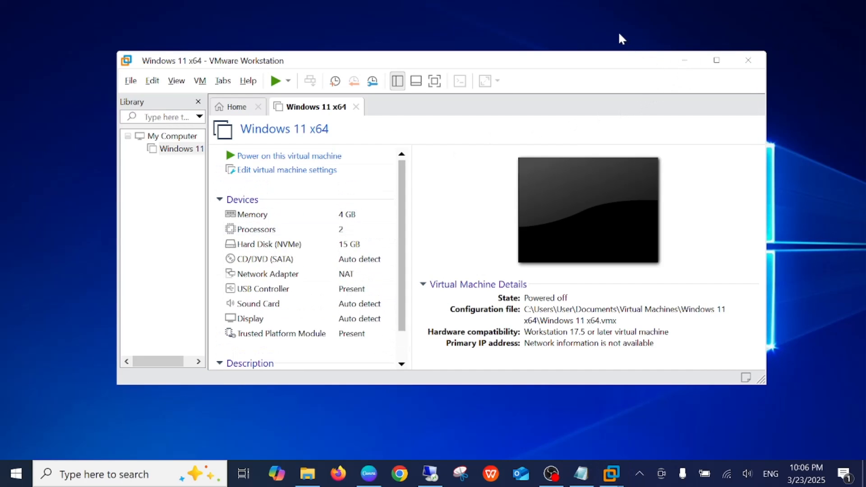